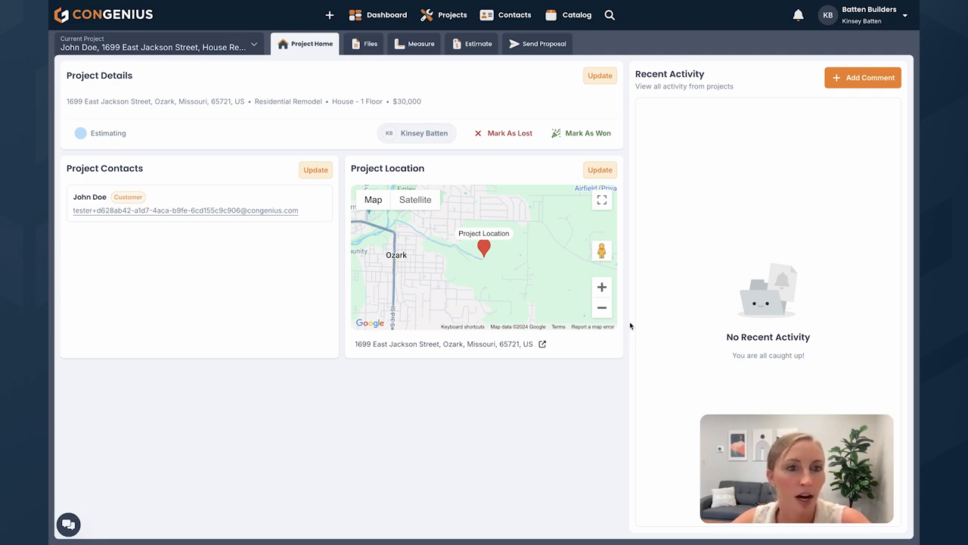
mouse_move(475, 180)
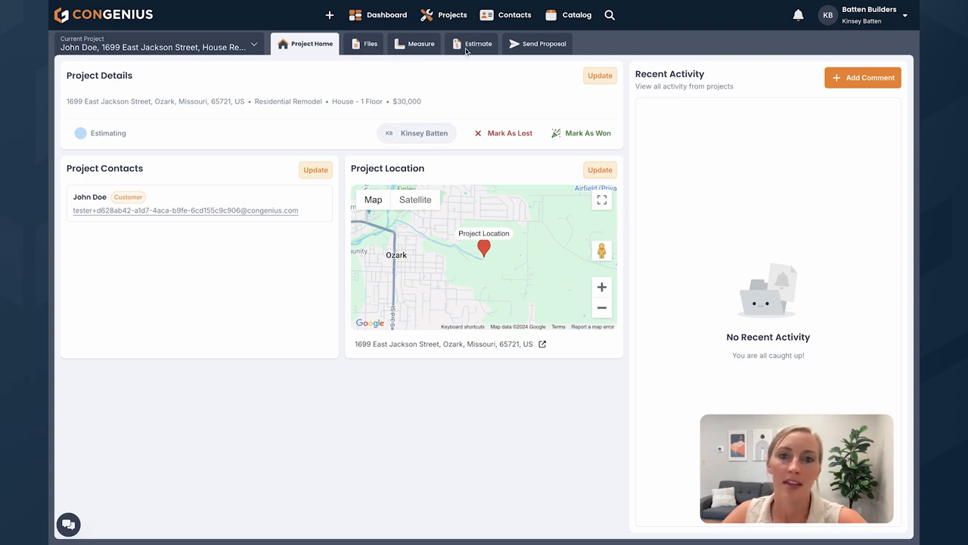
Add Flooring, Painting and Electrical sections to the project's estimate
left_click(477, 43)
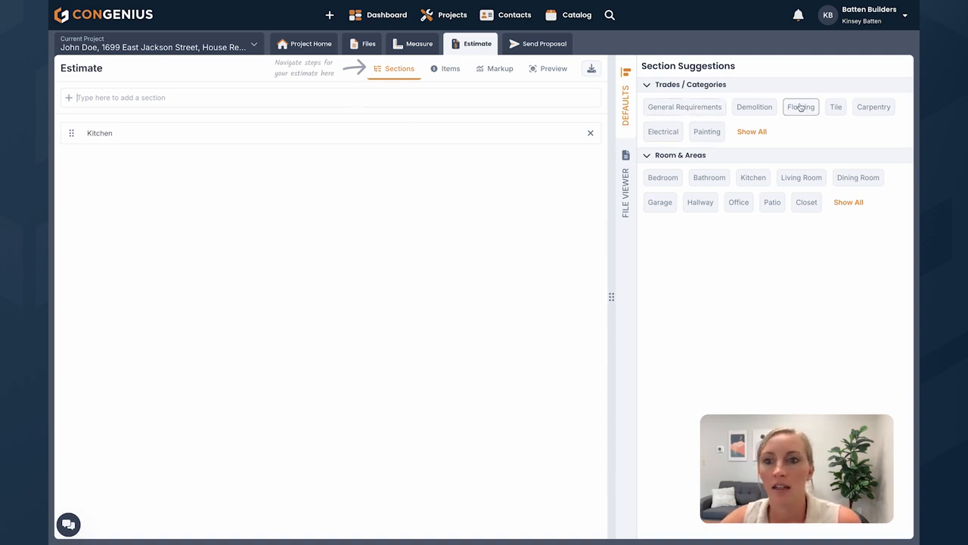
left_click(801, 106)
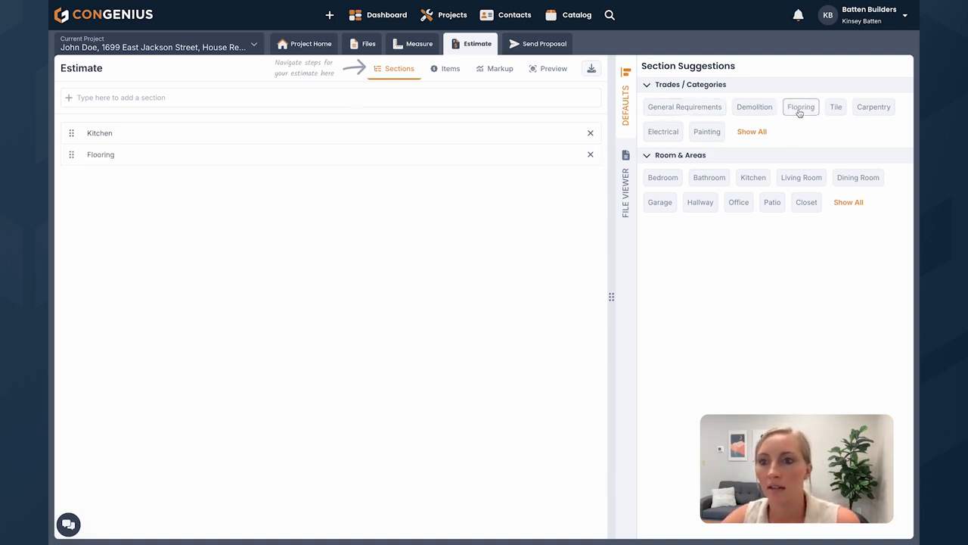
left_click(706, 131)
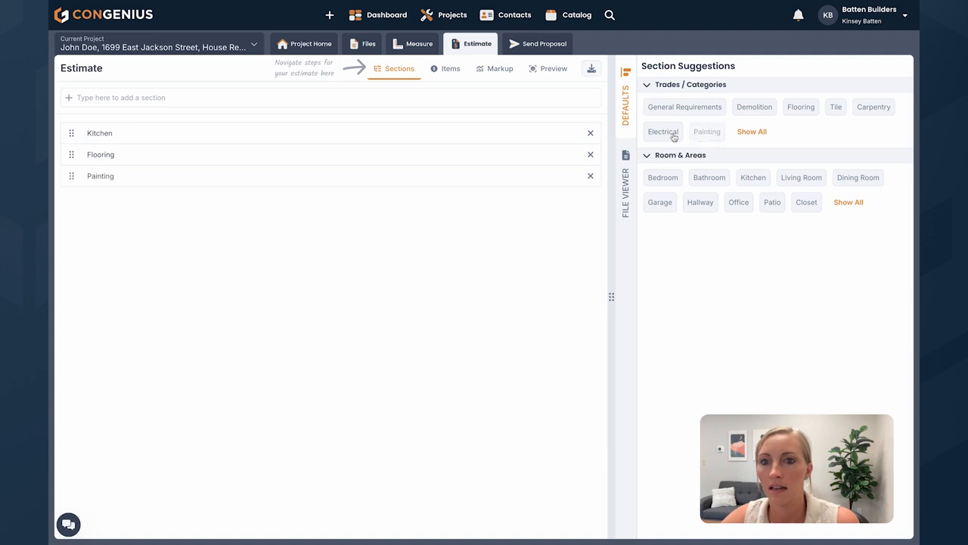
left_click(663, 131)
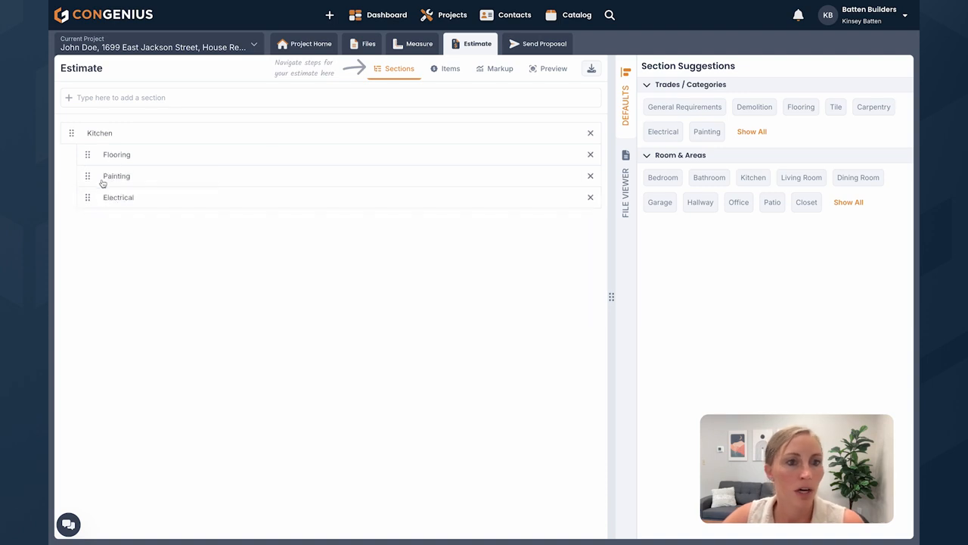
Rename the Kitchen section to Kitchen & Family Room
left_click(100, 133)
type(" & Family Room")
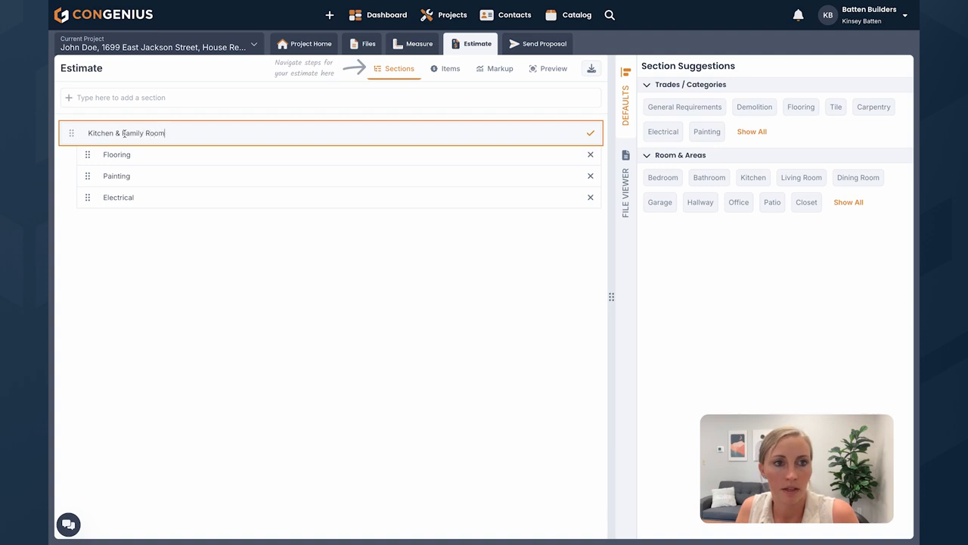
left_click(591, 132)
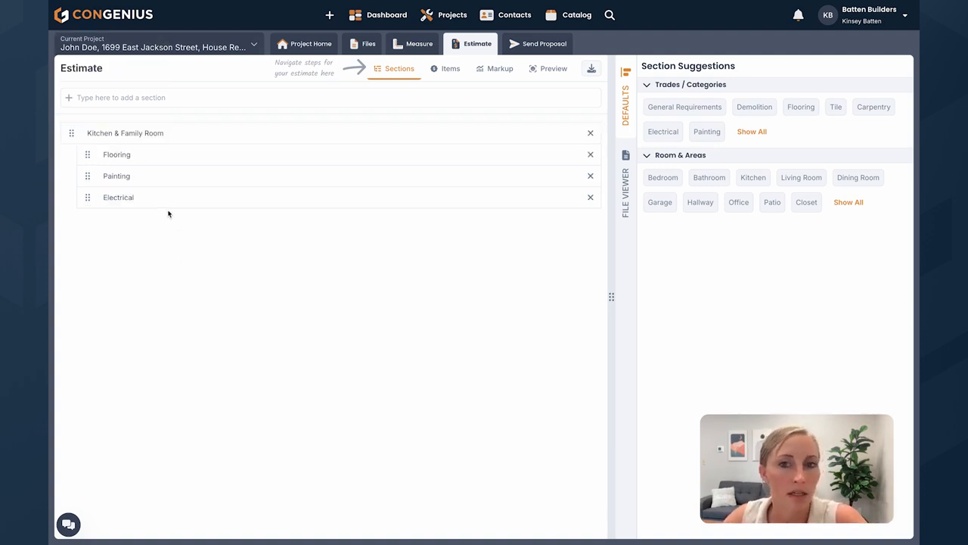
mouse_move(216, 144)
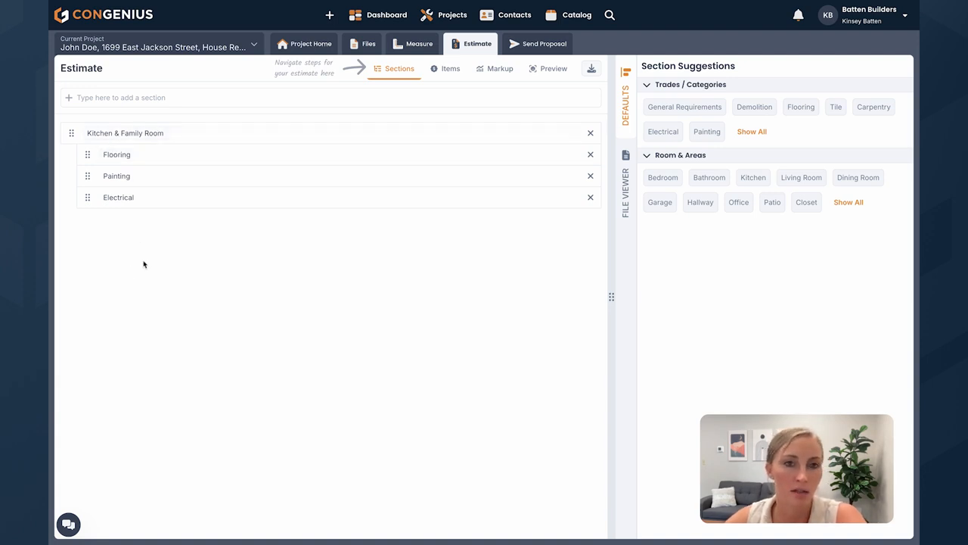
mouse_move(135, 154)
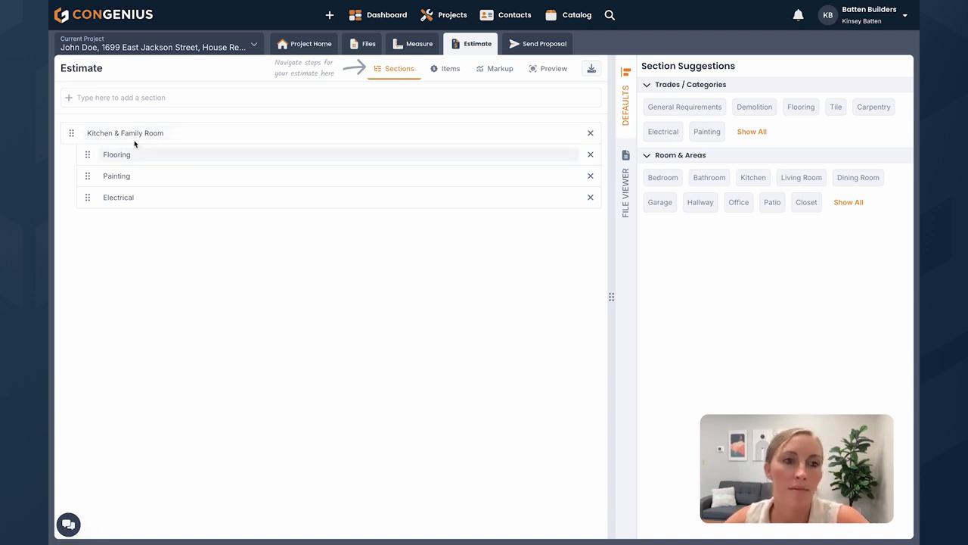
mouse_move(151, 235)
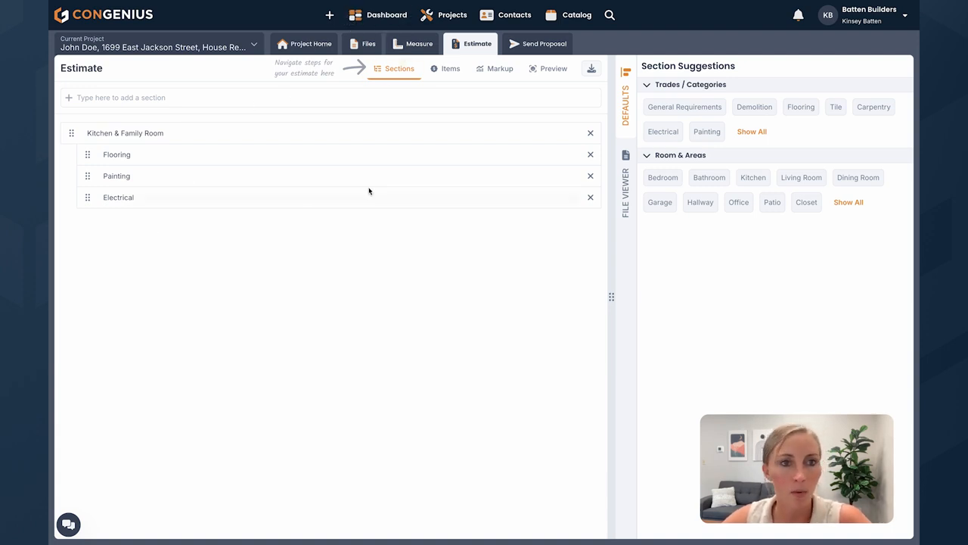
Move to the Items stage with four empty $0.00 sections and show Your Catalog
left_click(450, 68)
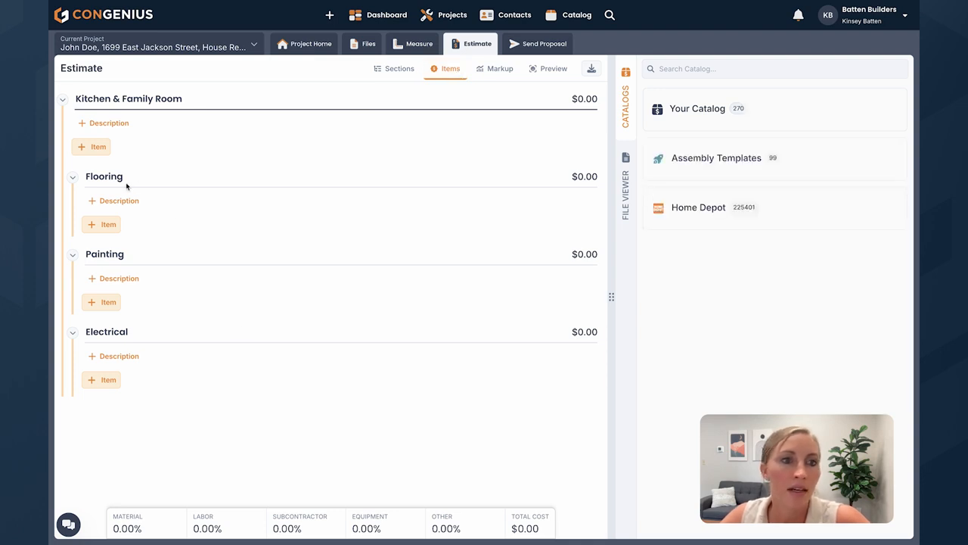
left_click(101, 224)
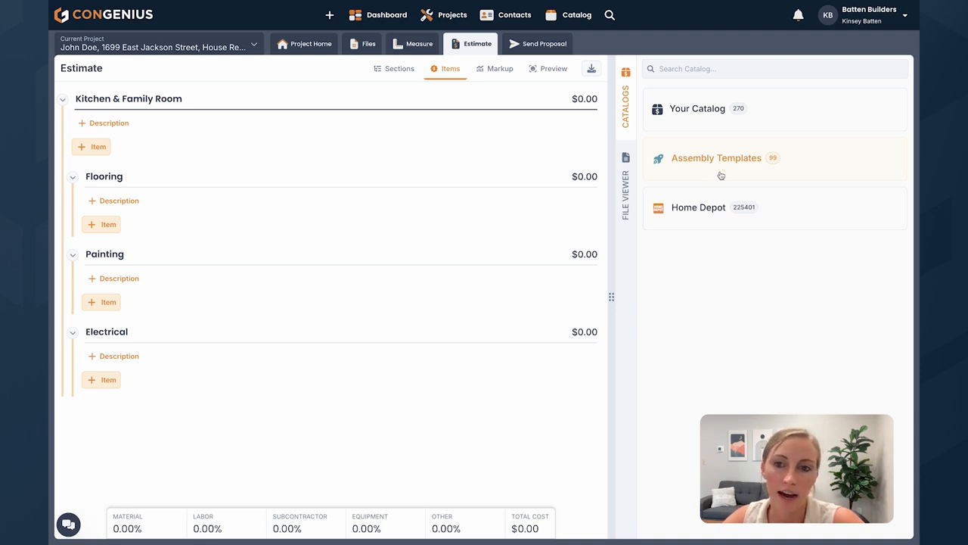
mouse_move(754, 196)
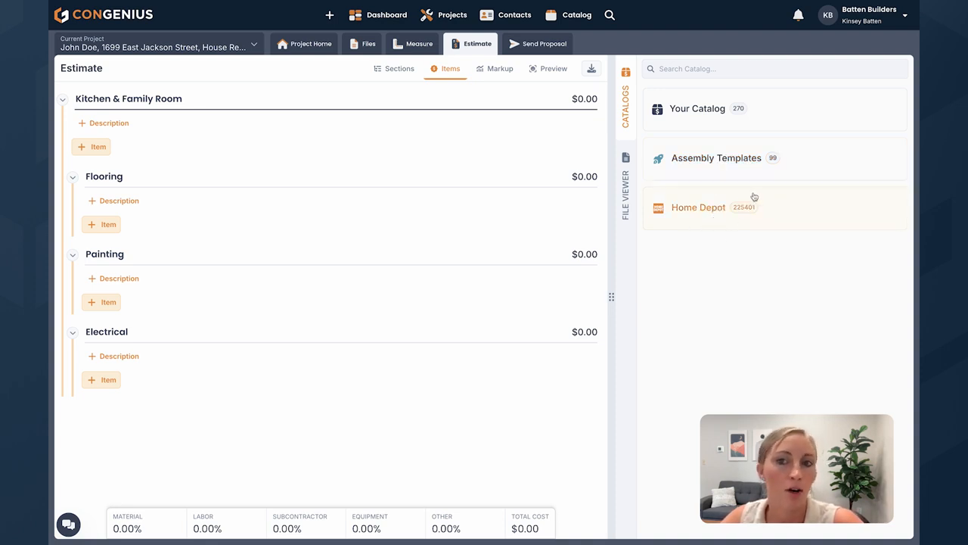
left_click(698, 206)
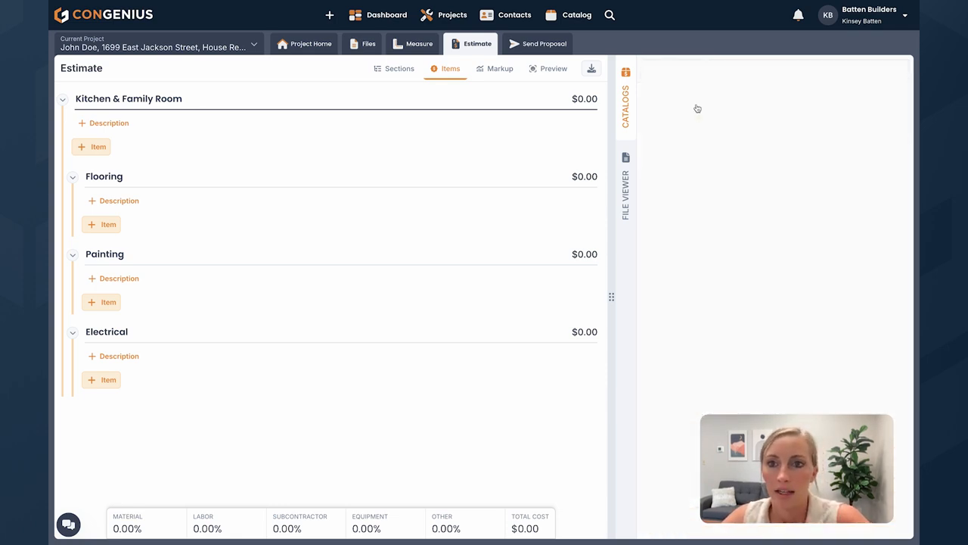
Add the interior wall painting assembly from Your Catalog to the Painting section
left_click(625, 71)
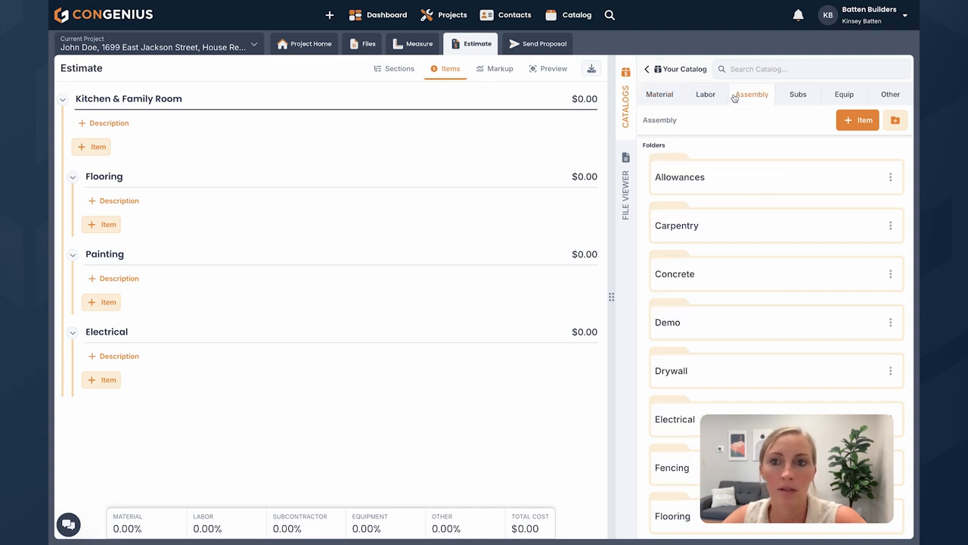
left_click(752, 94)
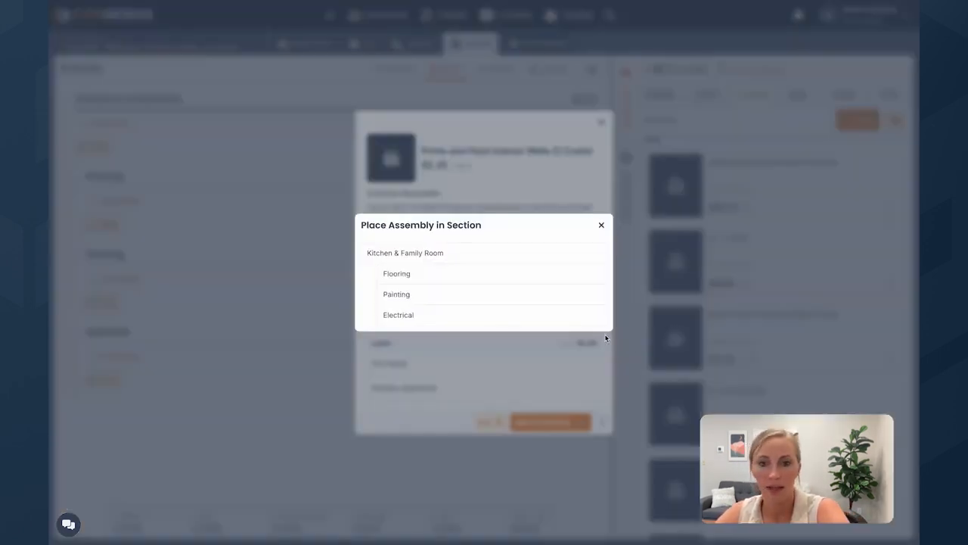
left_click(397, 293)
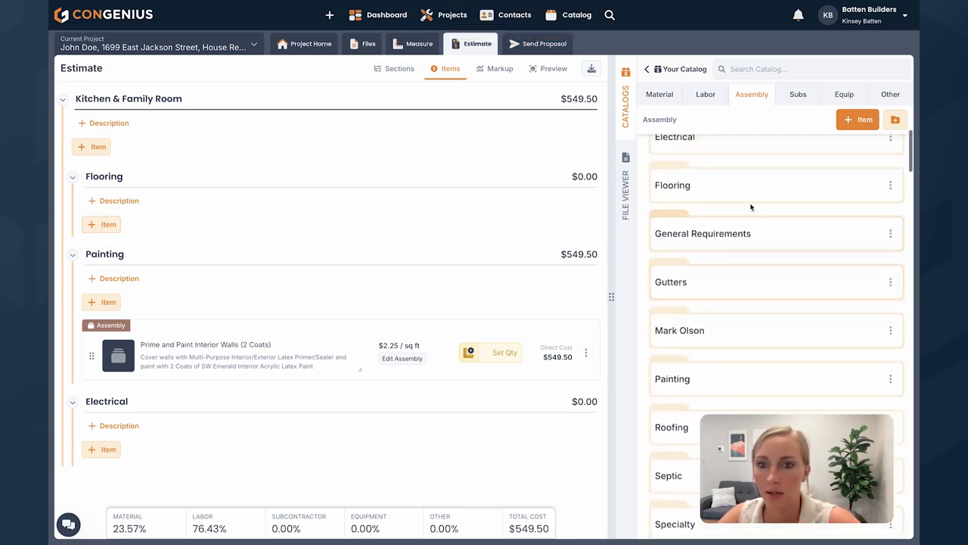
Add the hardwood flooring assembly to the Flooring section
left_click(672, 185)
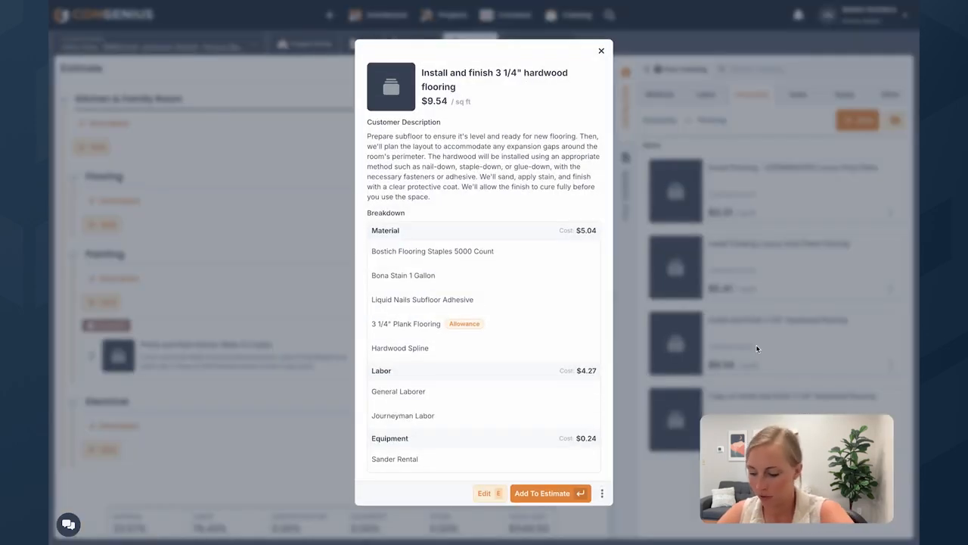
left_click(550, 493)
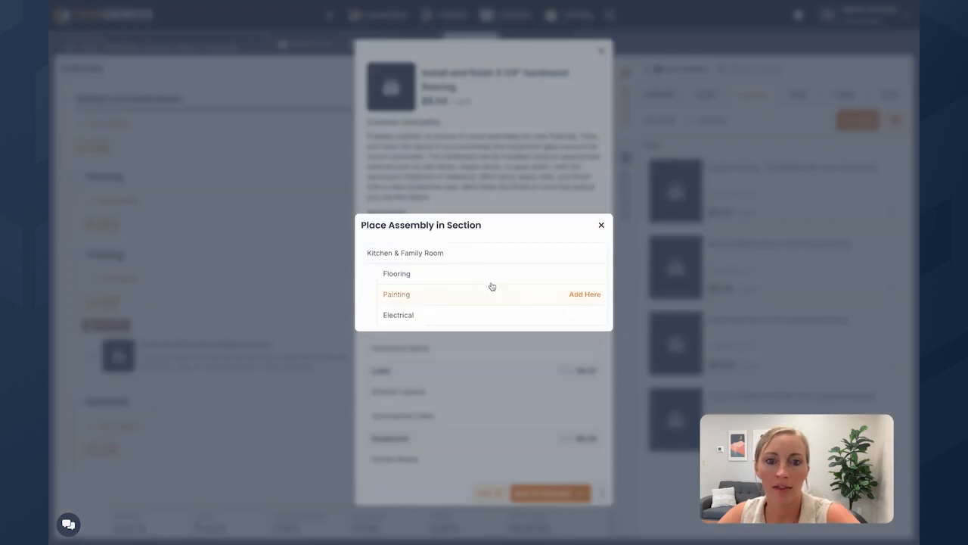
left_click(585, 294)
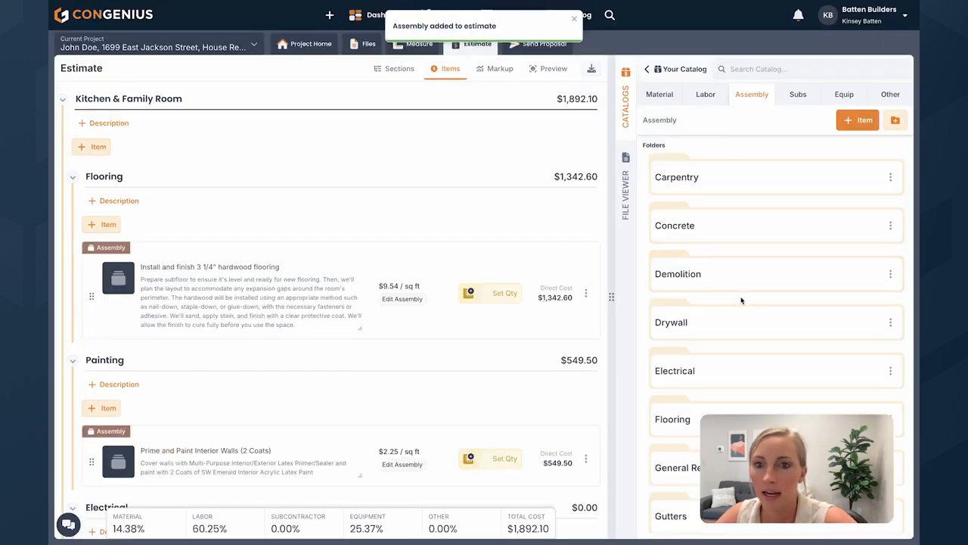
Add the recessed lighting package to the Electrical section
left_click(675, 370)
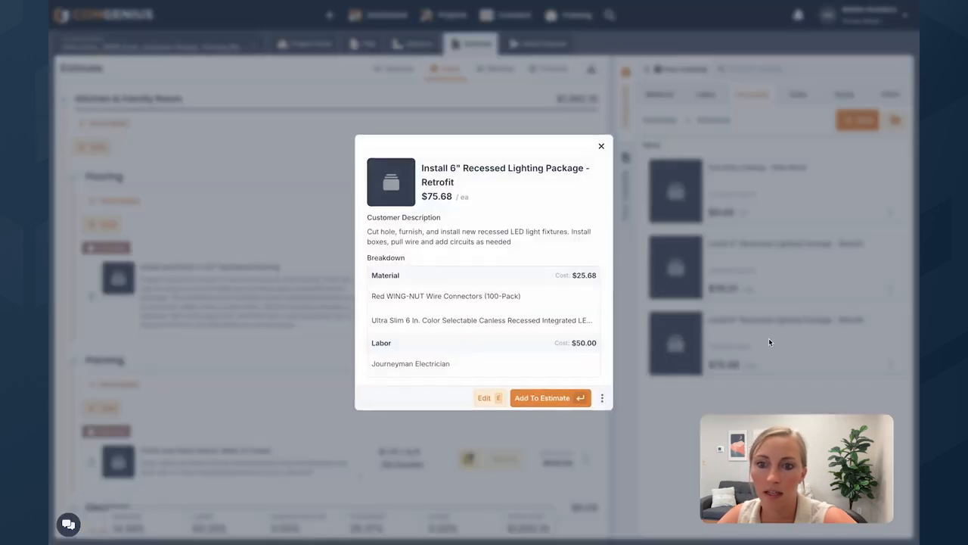
mouse_move(491, 317)
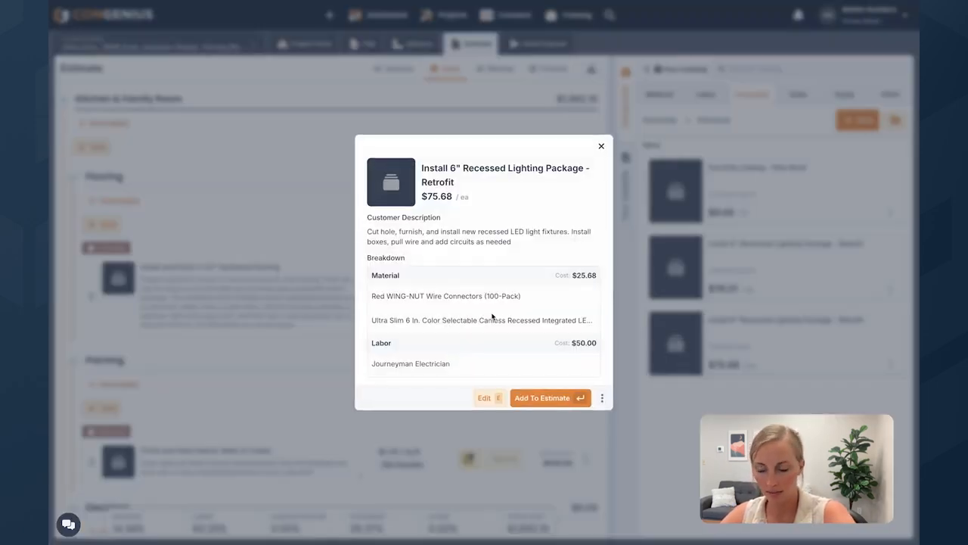
left_click(551, 397)
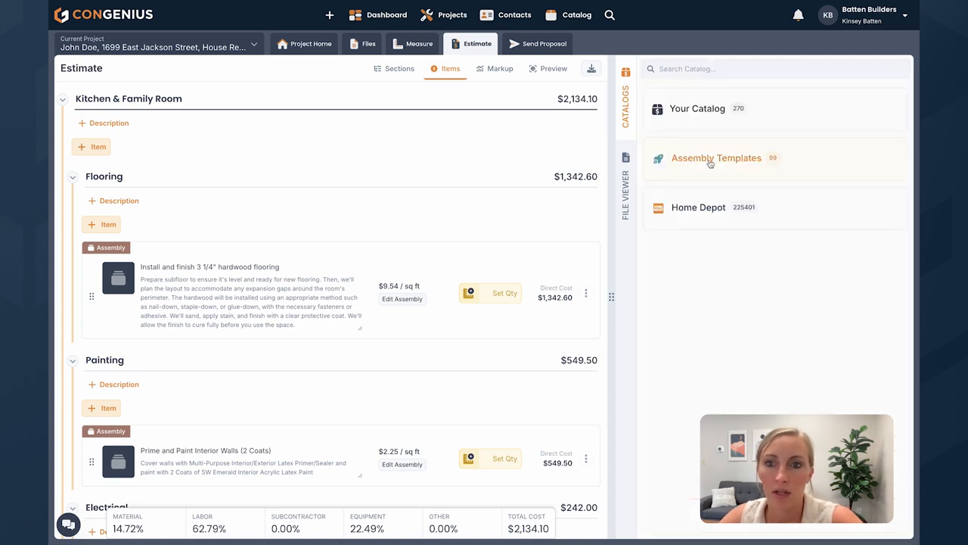
Preview the 6' High Privacy Fence assembly template's breakdown without adding it
left_click(716, 158)
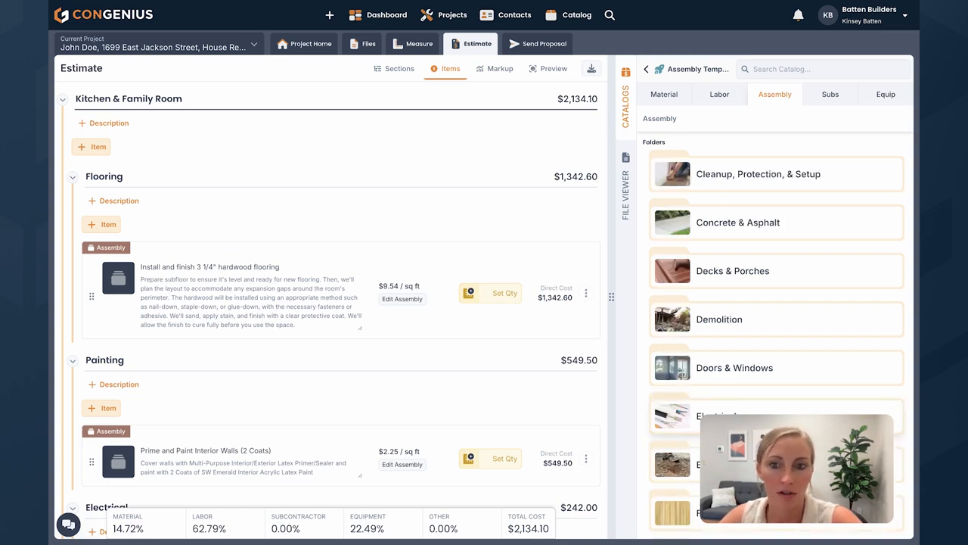
scroll("down", 3)
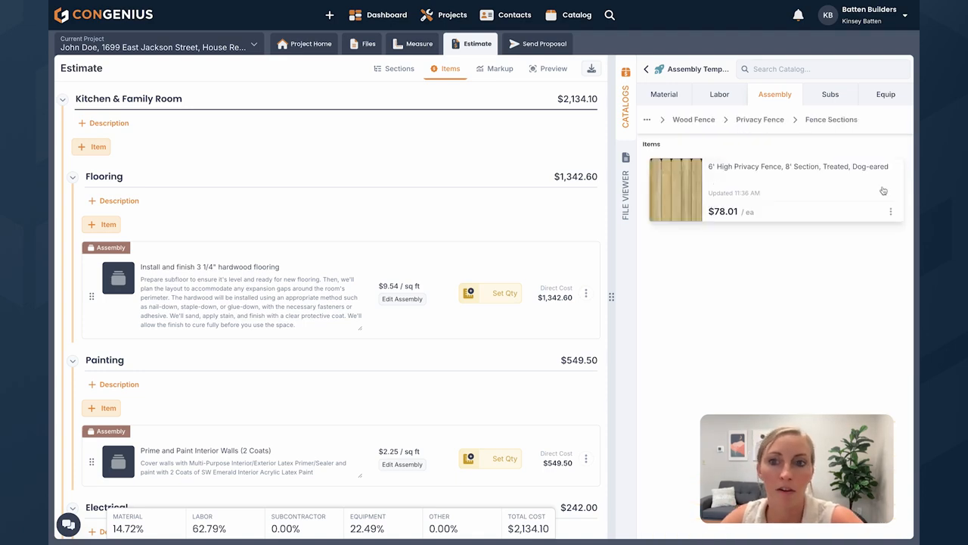
mouse_move(748, 190)
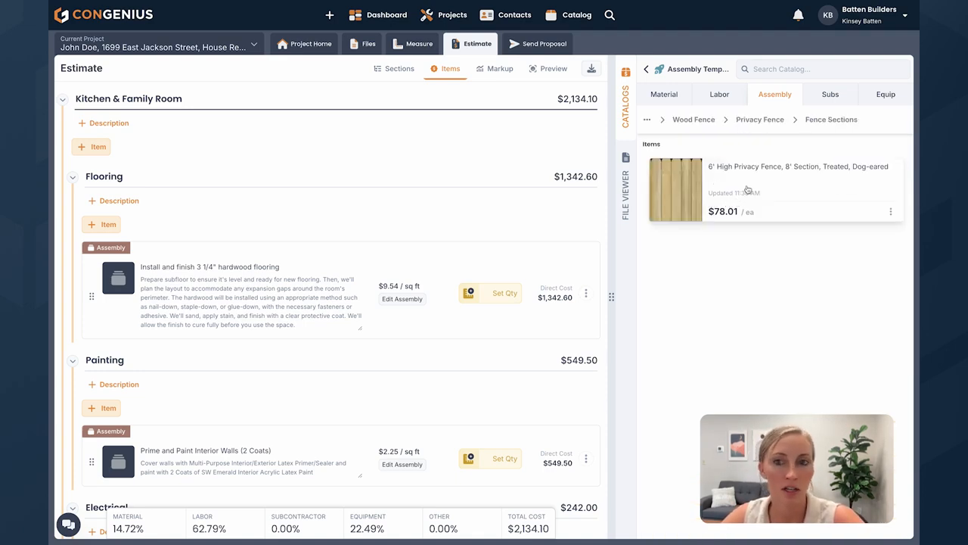
left_click(772, 188)
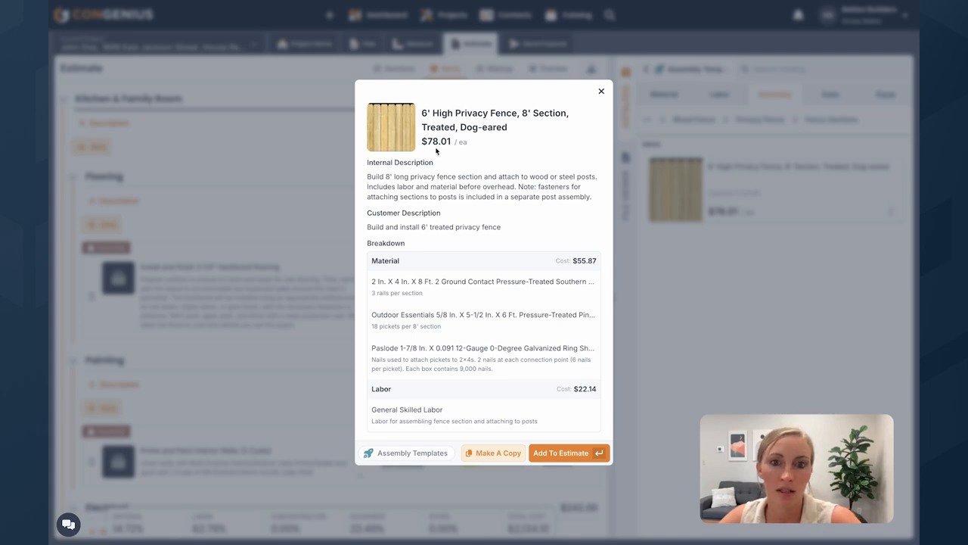
mouse_move(511, 180)
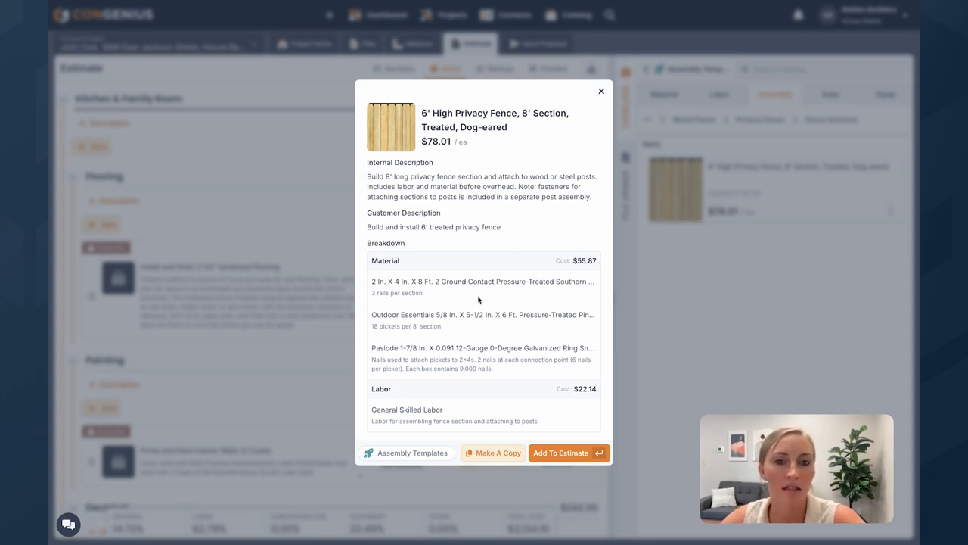
mouse_move(417, 380)
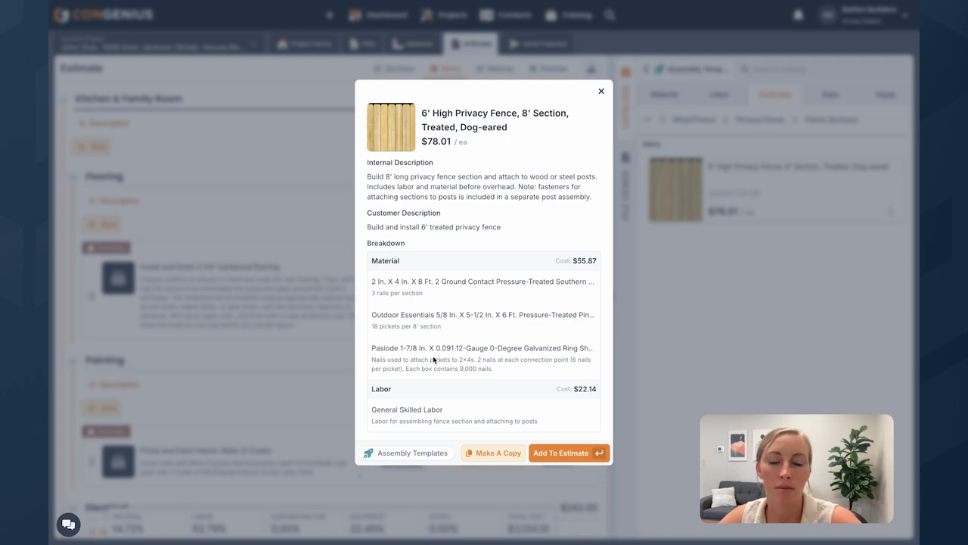
mouse_move(513, 303)
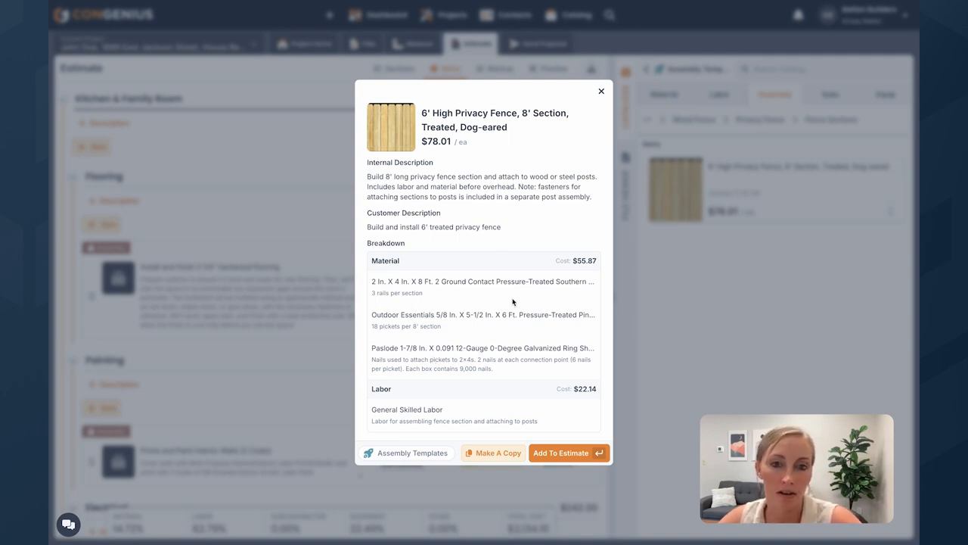
mouse_move(408, 332)
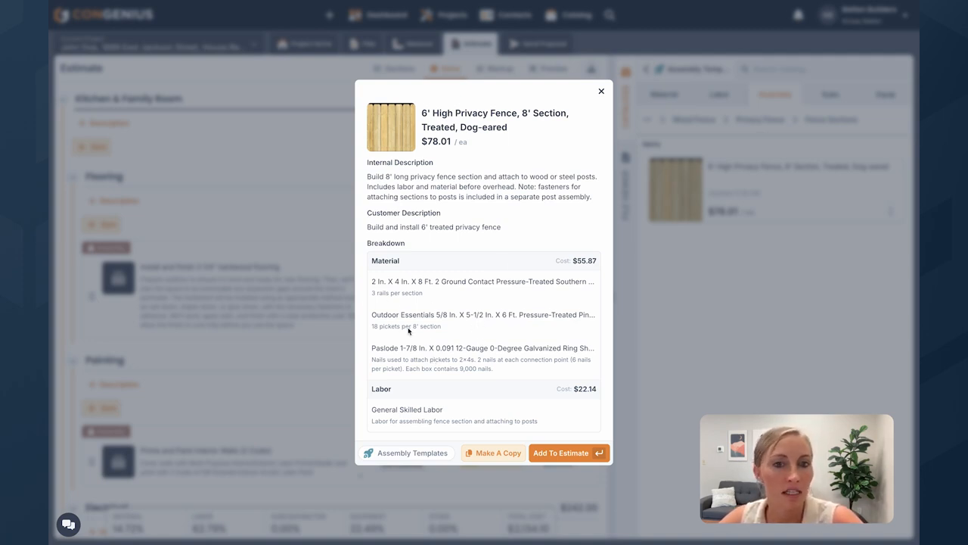
mouse_move(579, 271)
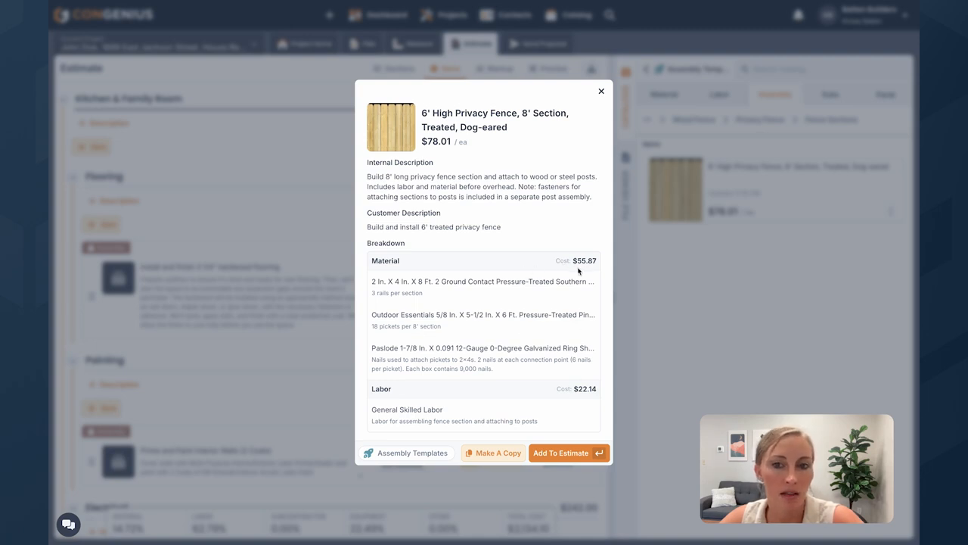
mouse_move(583, 269)
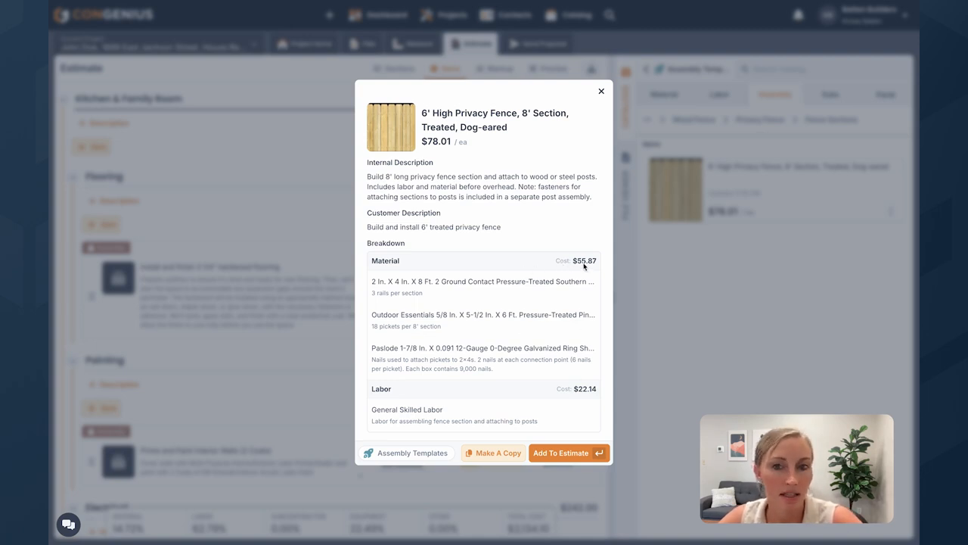
mouse_move(551, 326)
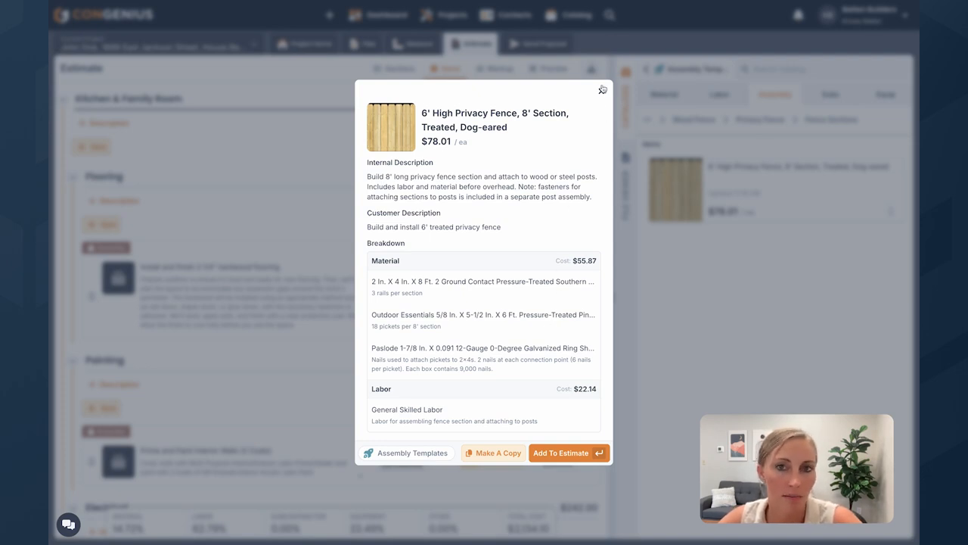
left_click(603, 89)
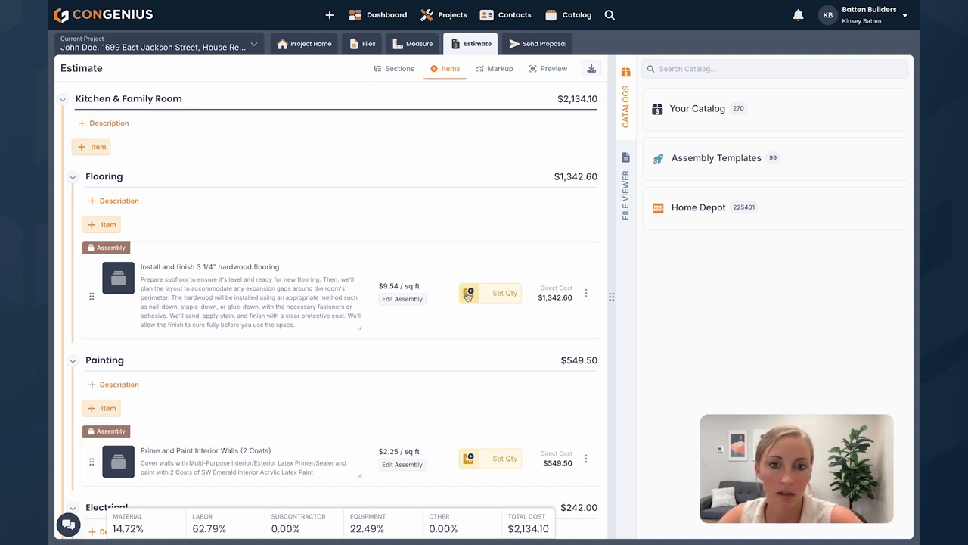
Set hardwood flooring quantity from the 395 sq ft Area measurement plus 10% waste, giving 435
left_click(490, 293)
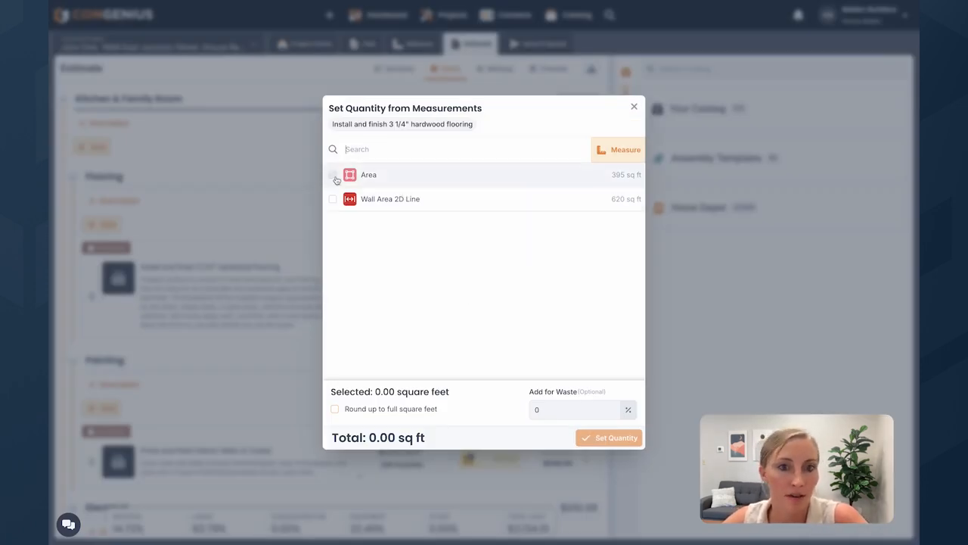
left_click(333, 175)
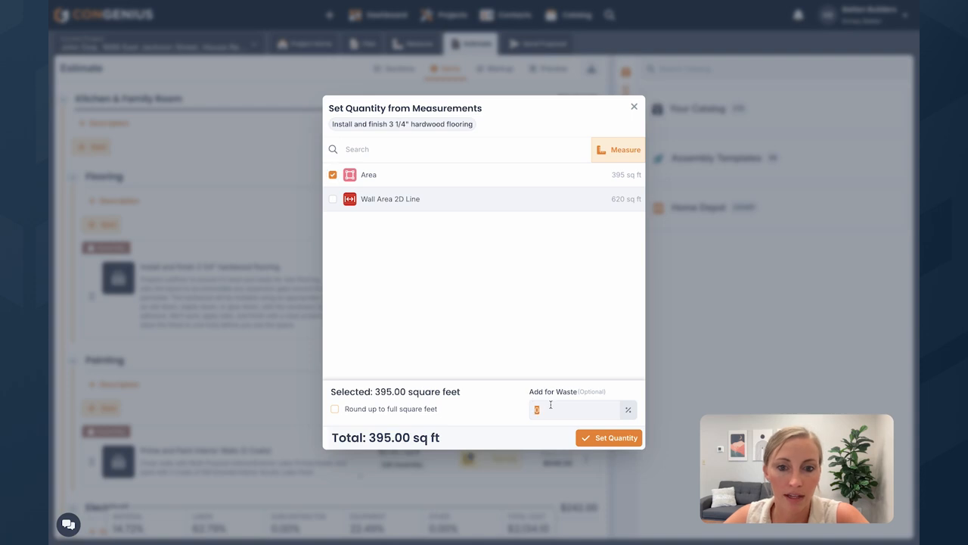
type("10")
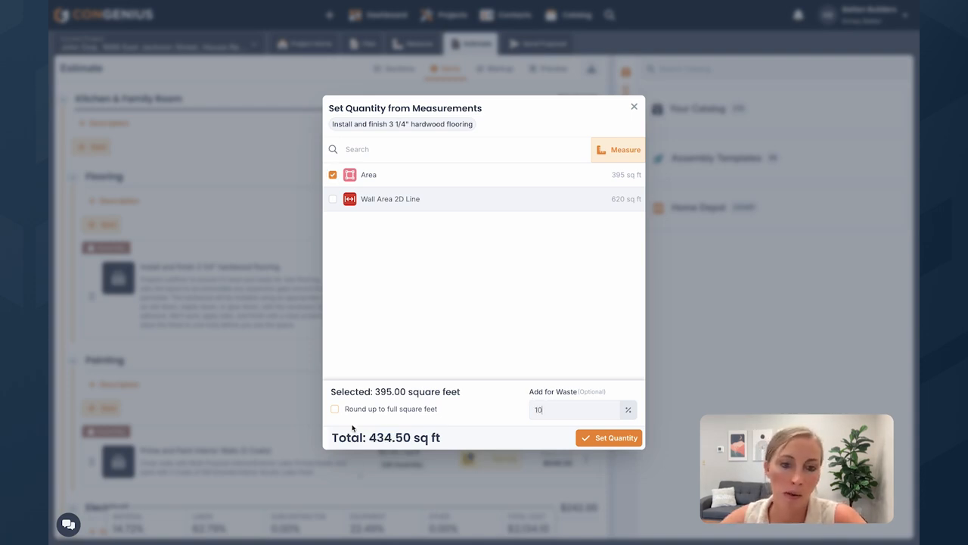
left_click(610, 438)
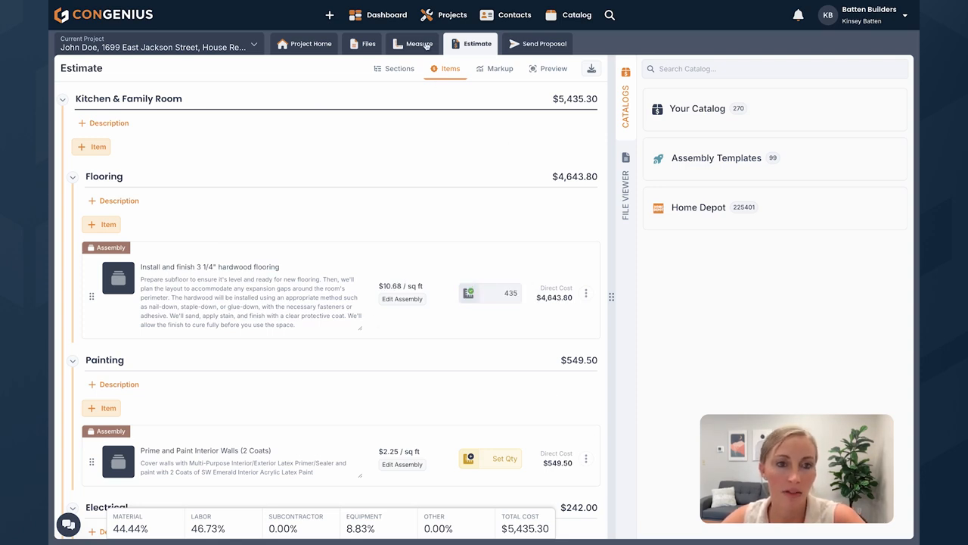
Set the painting quantity from the 620 sq ft Wall Area 2D Line measurement
scroll("down", 3)
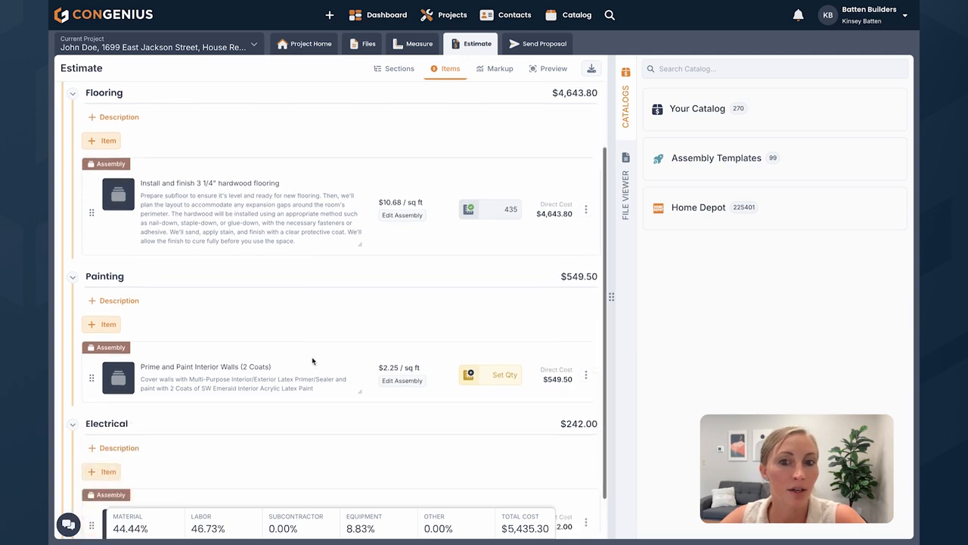
scroll("down", 3)
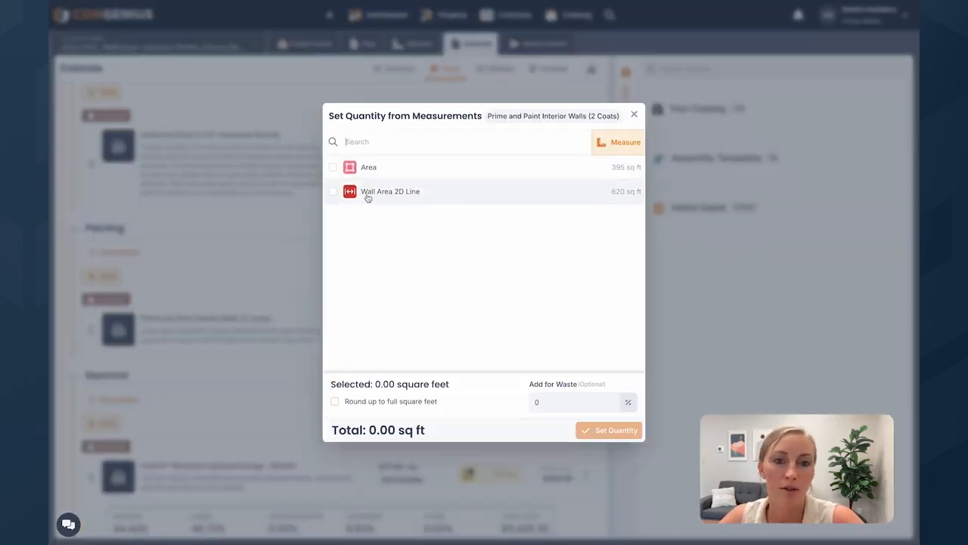
left_click(332, 191)
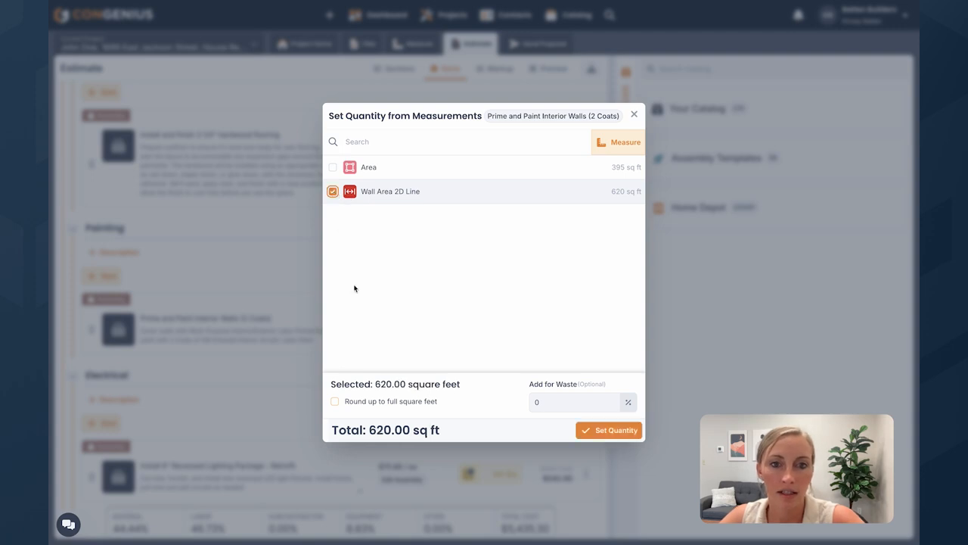
left_click(609, 430)
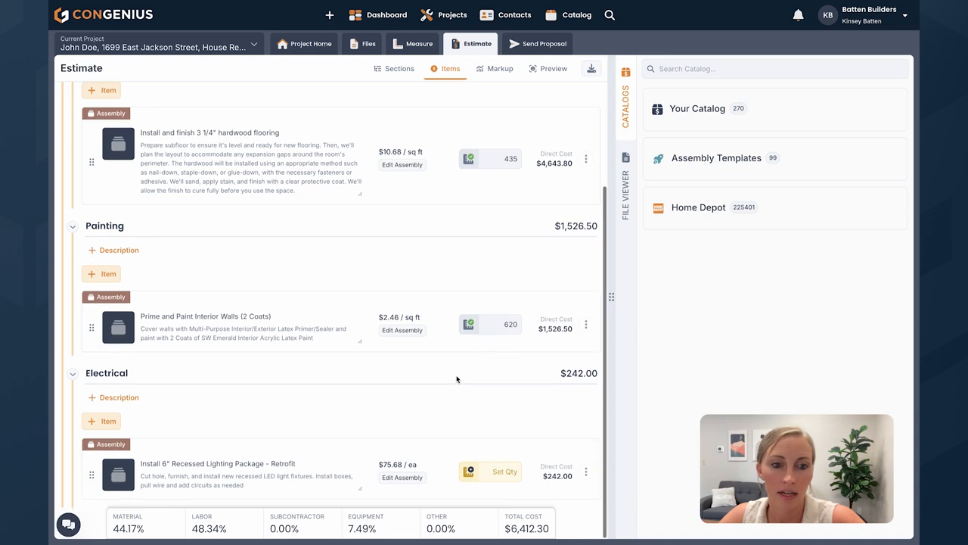
mouse_move(474, 416)
type("16")
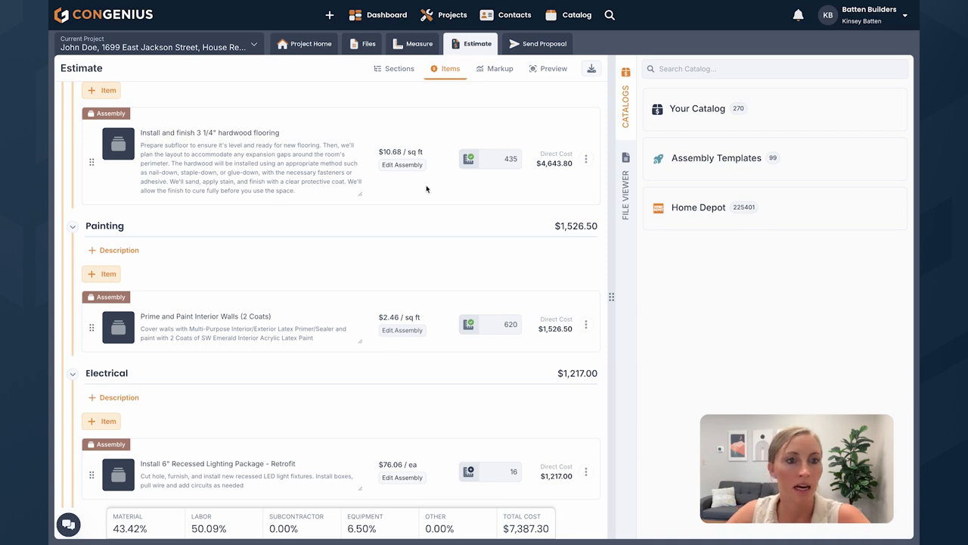
Review the hardwood flooring assembly's cost breakdown and finish editing it
left_click(402, 165)
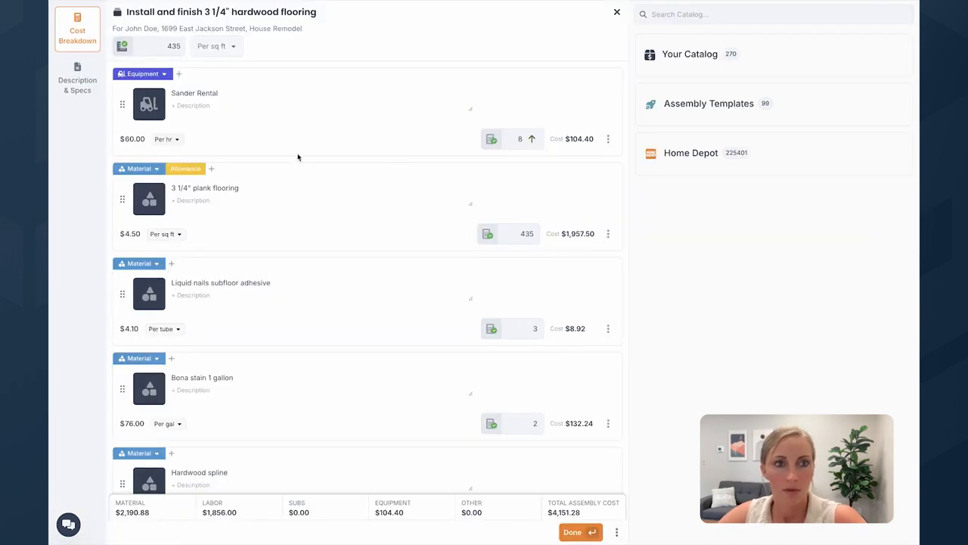
mouse_move(553, 235)
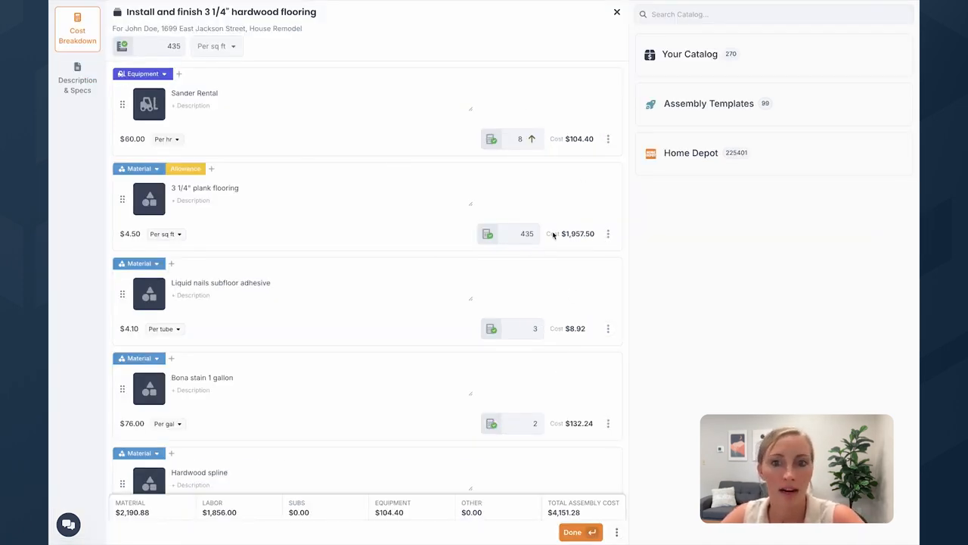
scroll("down", 3)
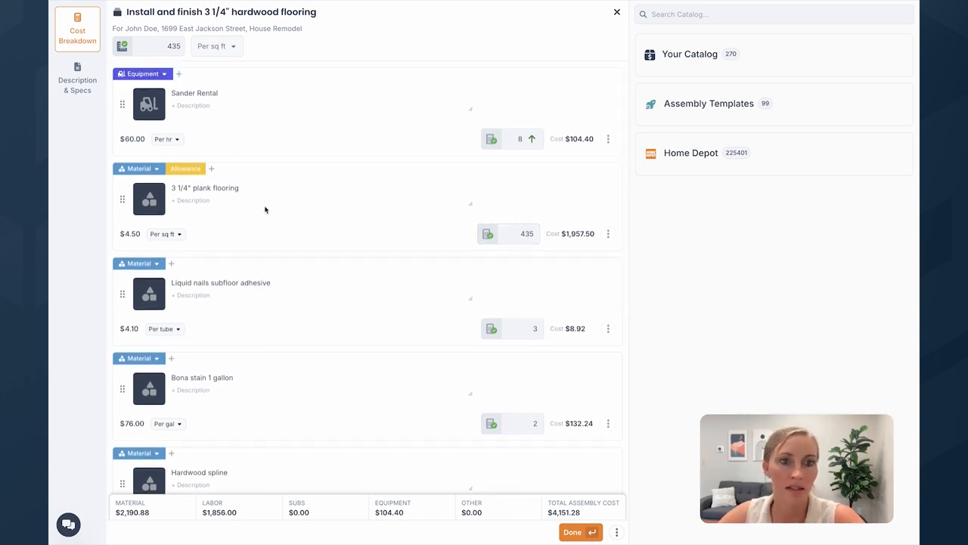
scroll("down", 3)
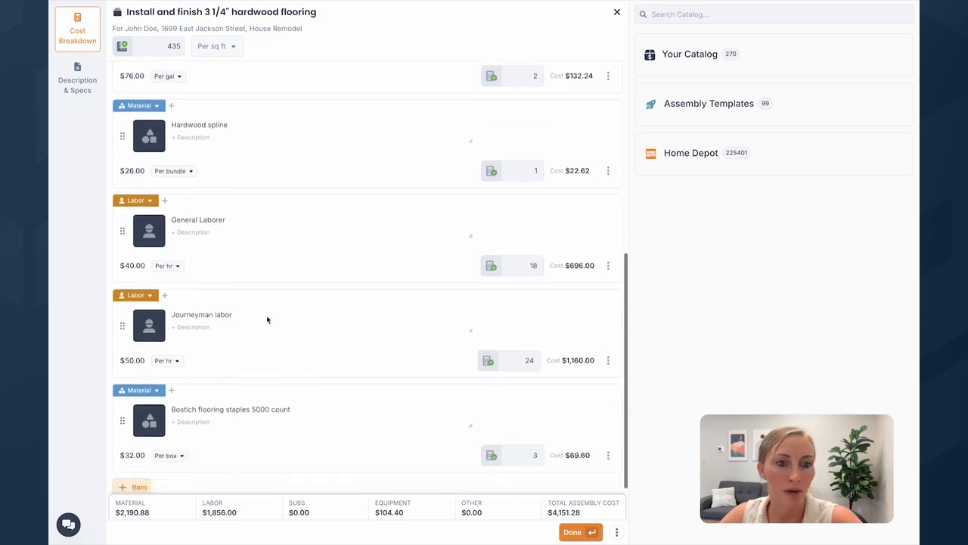
scroll("down", 3)
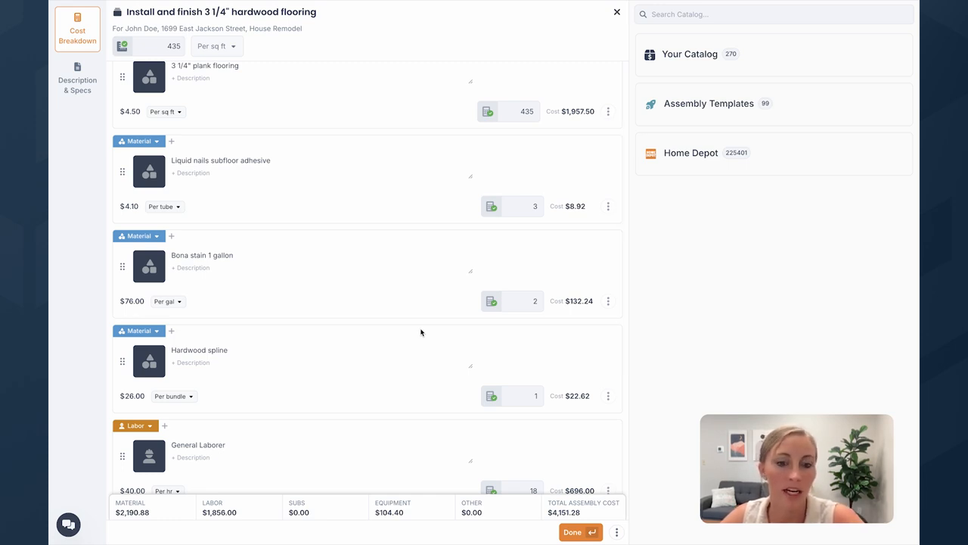
mouse_move(442, 356)
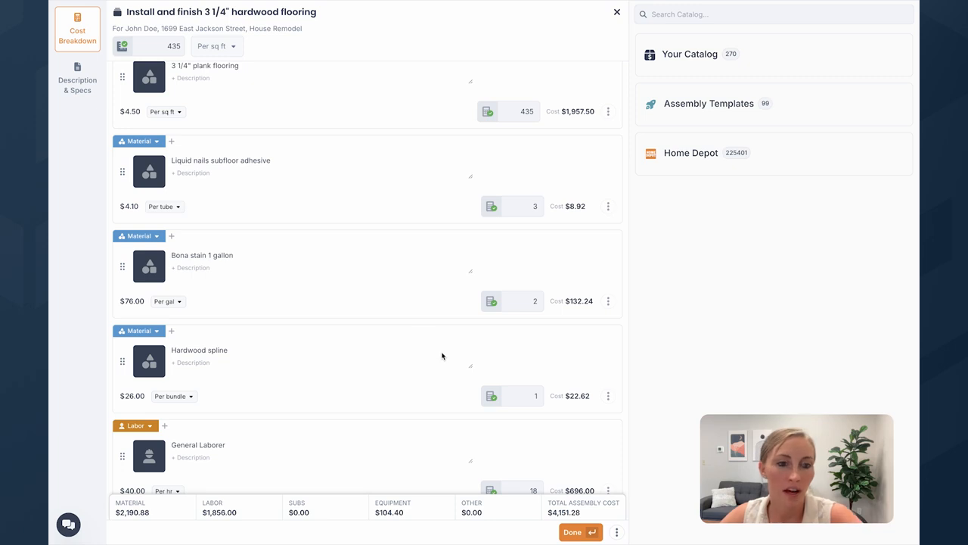
left_click(573, 532)
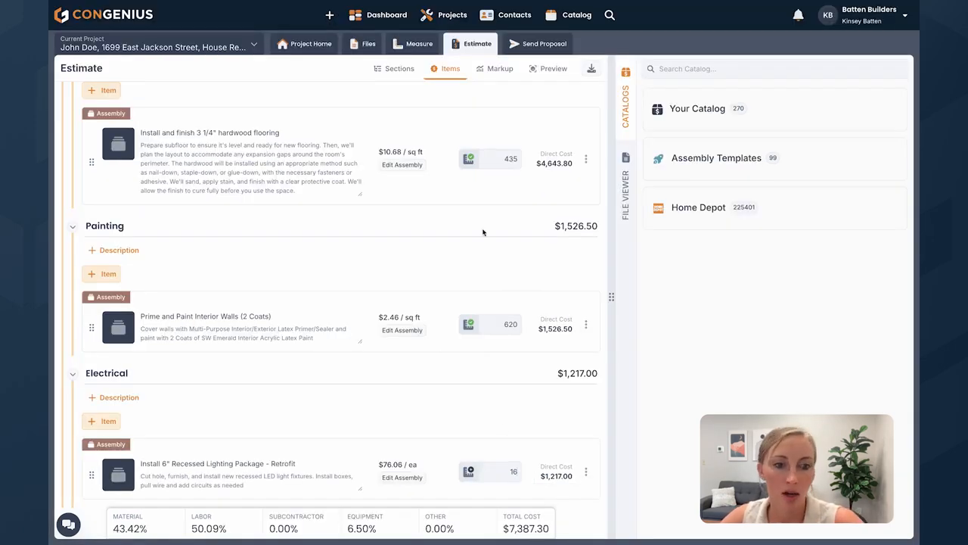
mouse_move(466, 530)
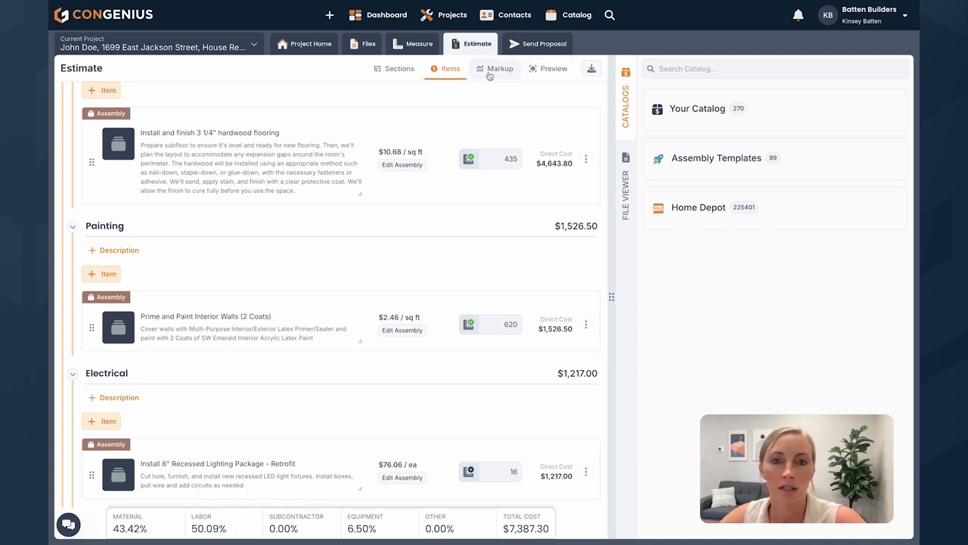
Bring up the markup step showing $7,387.30 total cost with no markup yet
left_click(500, 68)
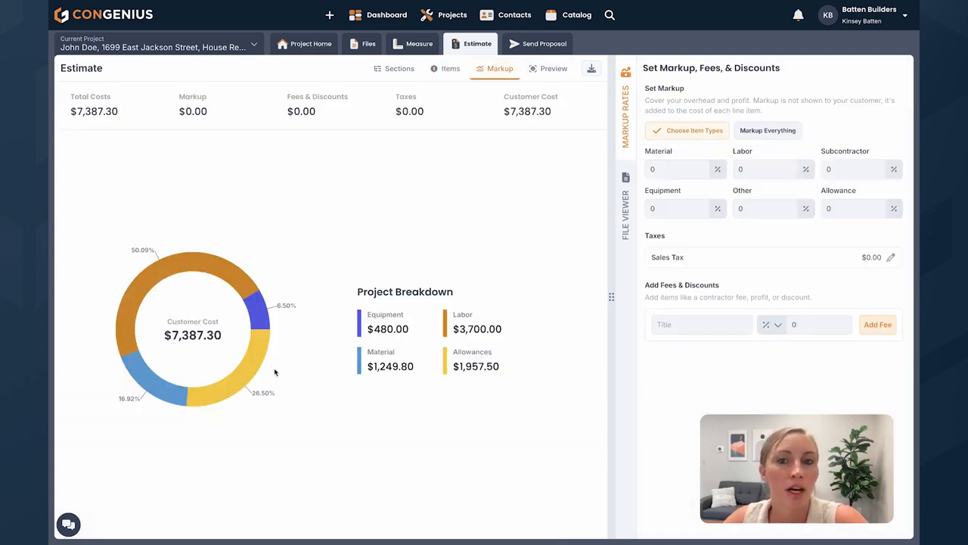
Enter 34% markup for Material, Labor, Subcontractor, Equipment and Other, reaching $9,233.43 in preview
left_click(674, 169)
type("34")
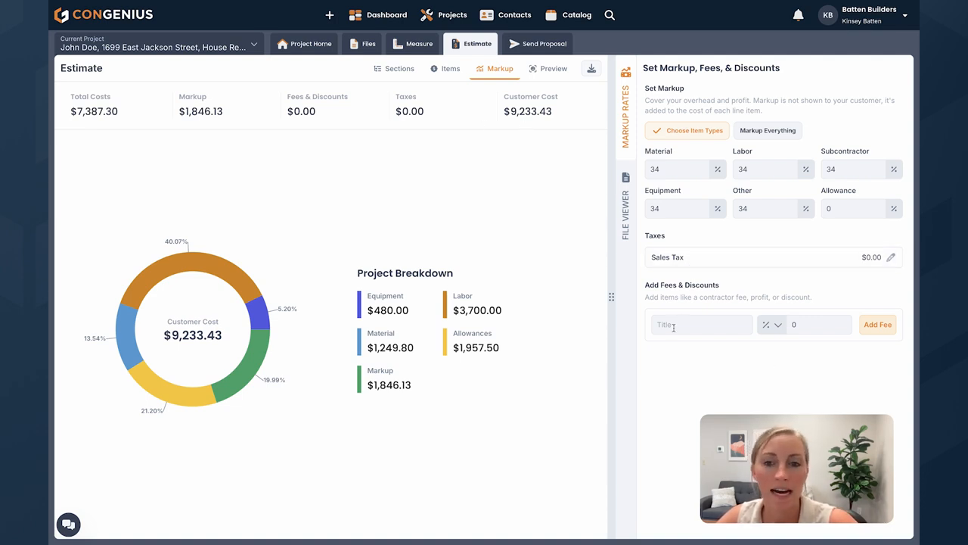
mouse_move(684, 344)
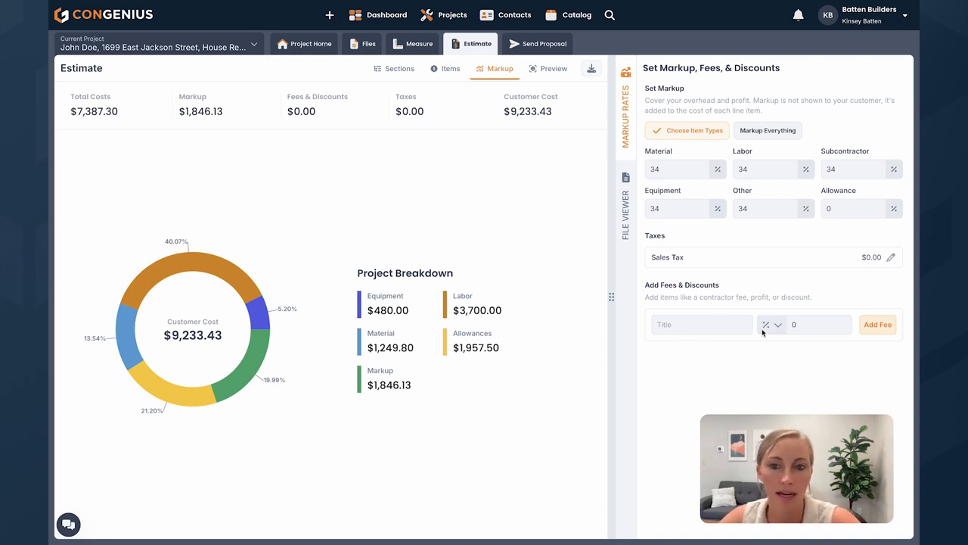
mouse_move(572, 244)
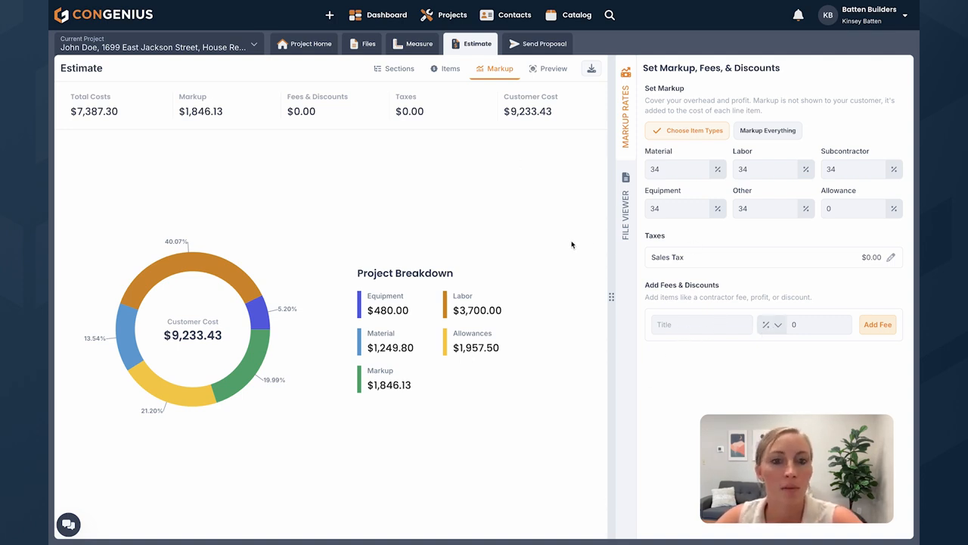
left_click(553, 68)
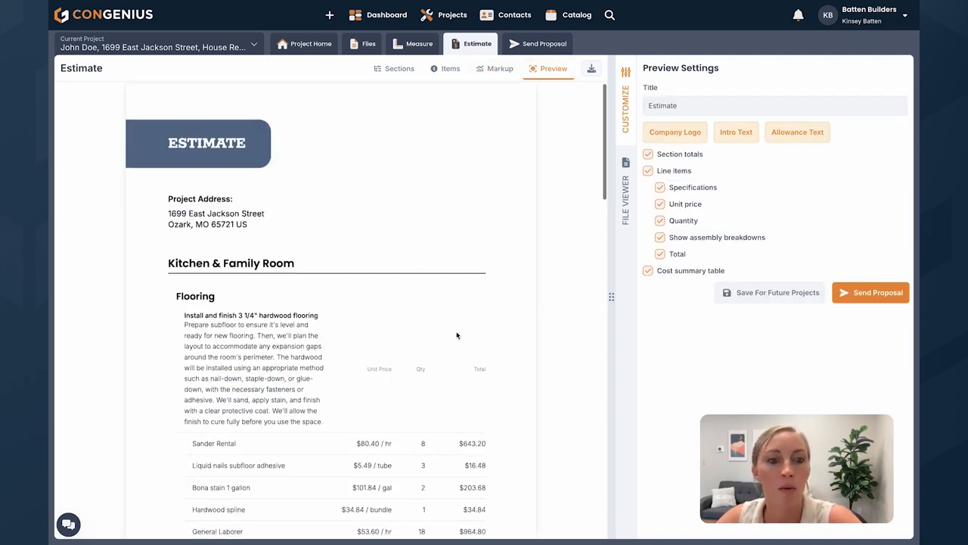
scroll("down", 3)
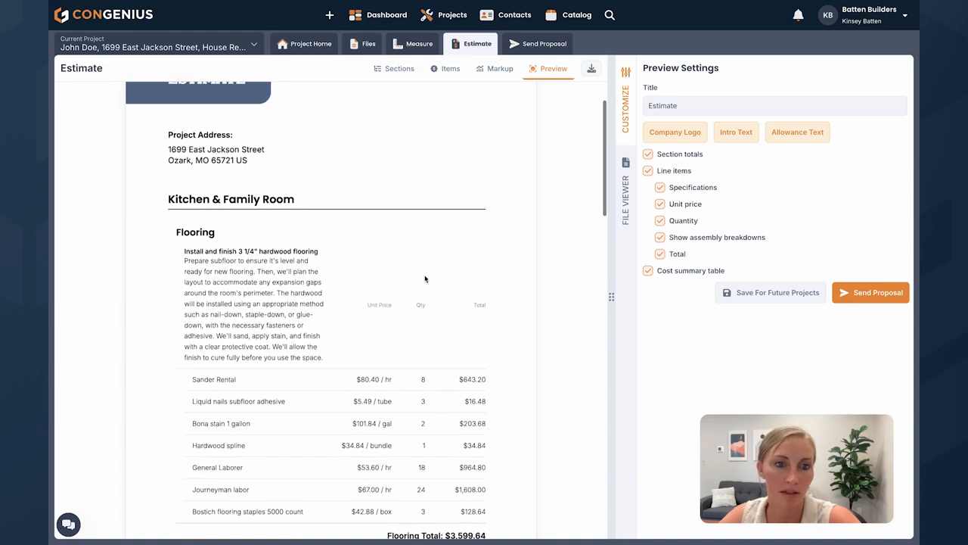
scroll("down", 3)
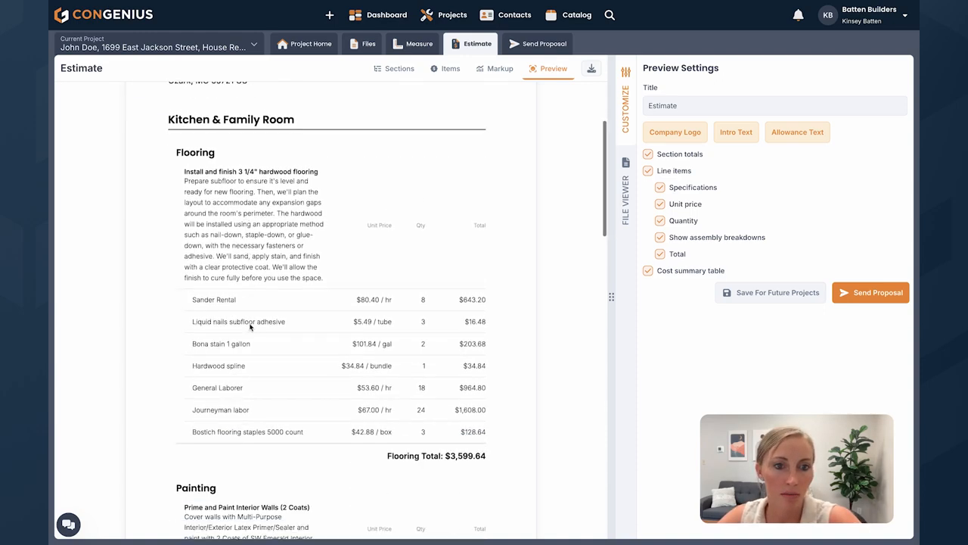
scroll("down", 3)
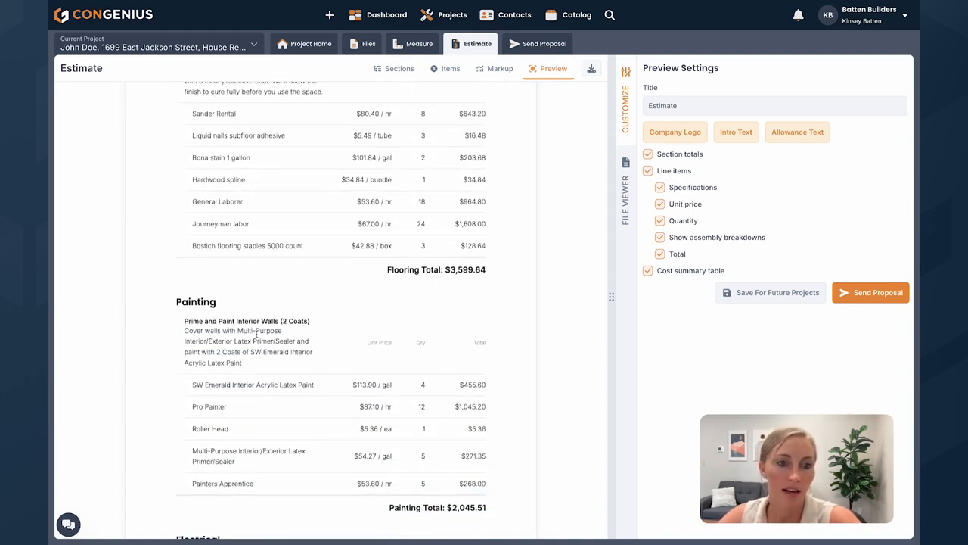
scroll("up", 3)
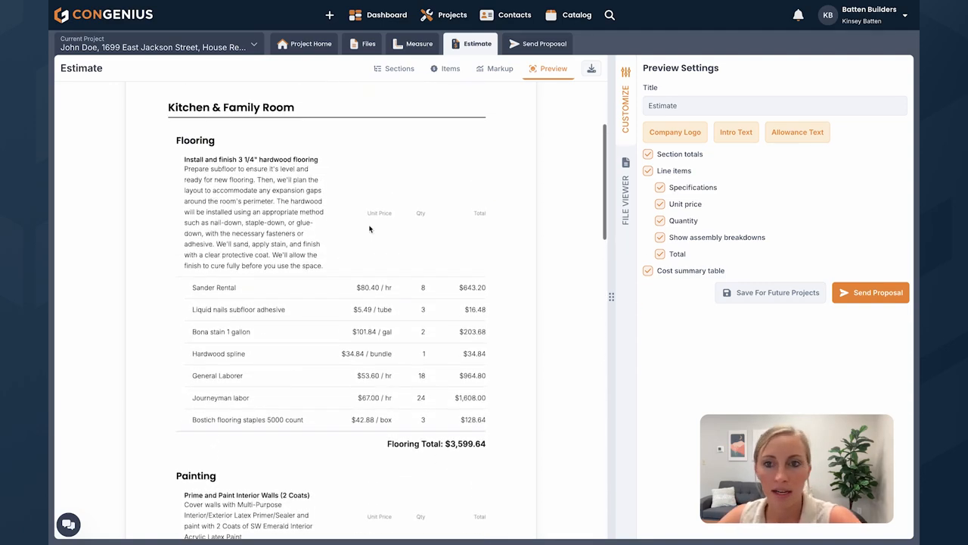
left_click(660, 238)
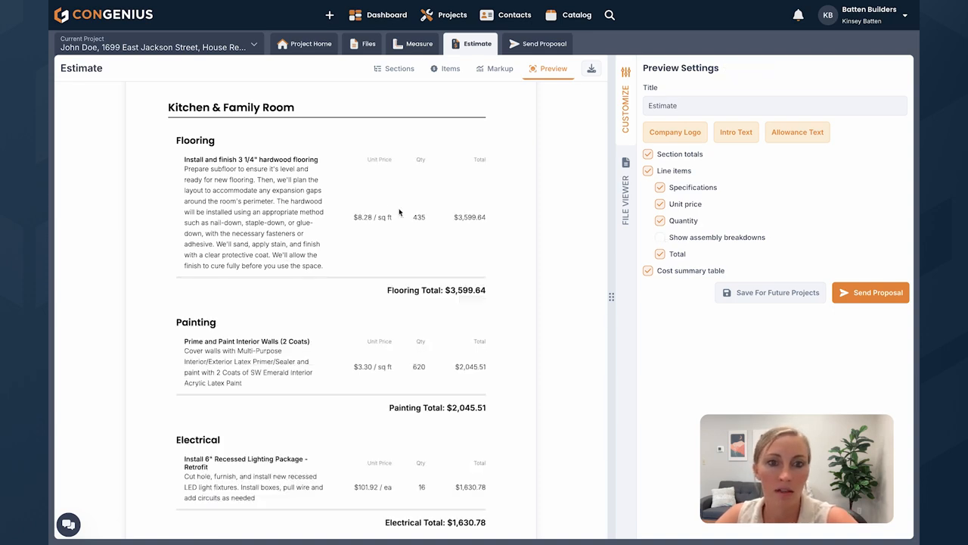
mouse_move(371, 217)
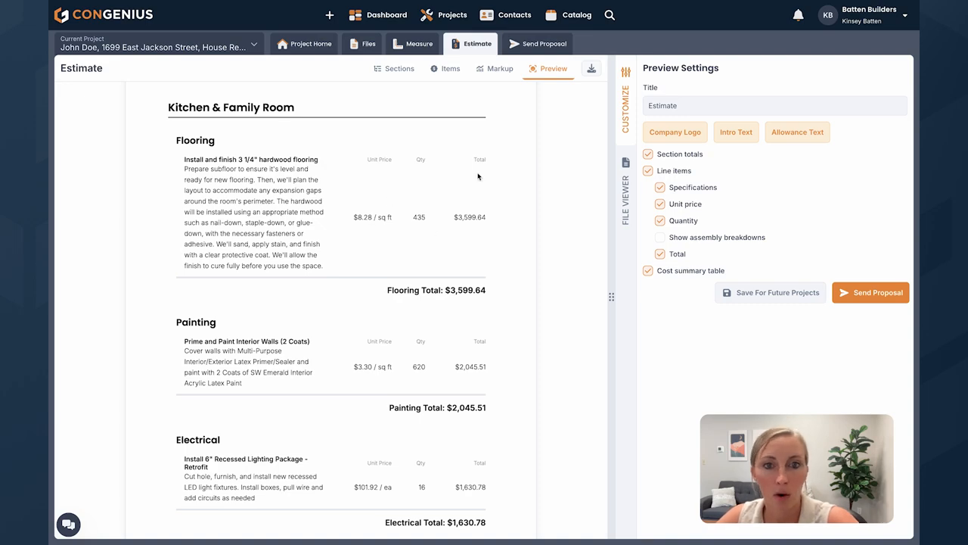
Scroll the preview showing Kitchen & Family Room at $7,275.93 and the $1,957.50 flooring allowance
scroll("down", 3)
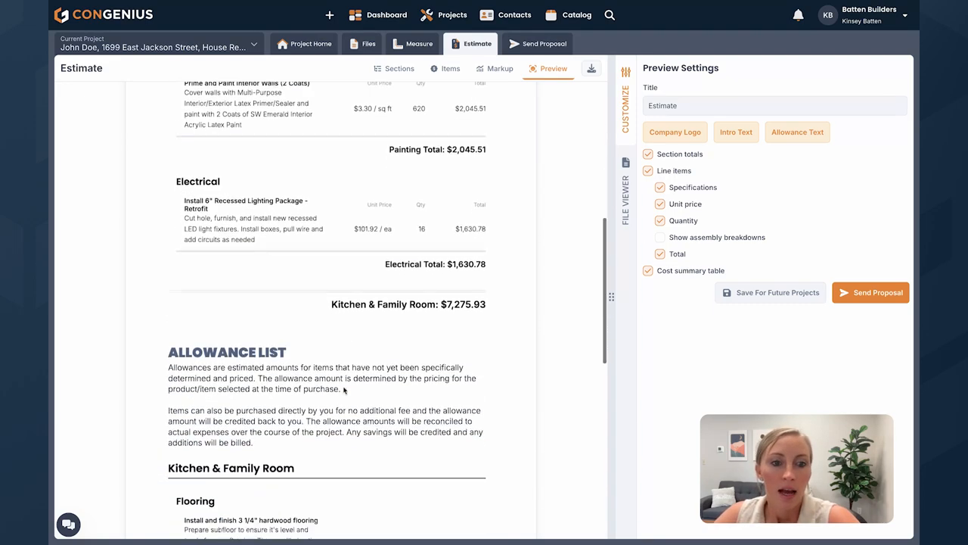
scroll("down", 3)
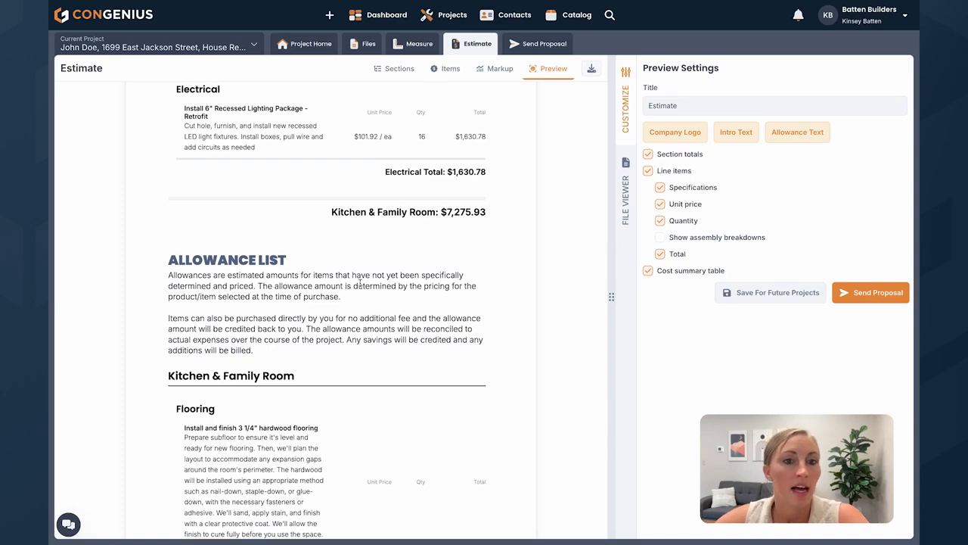
scroll("down", 3)
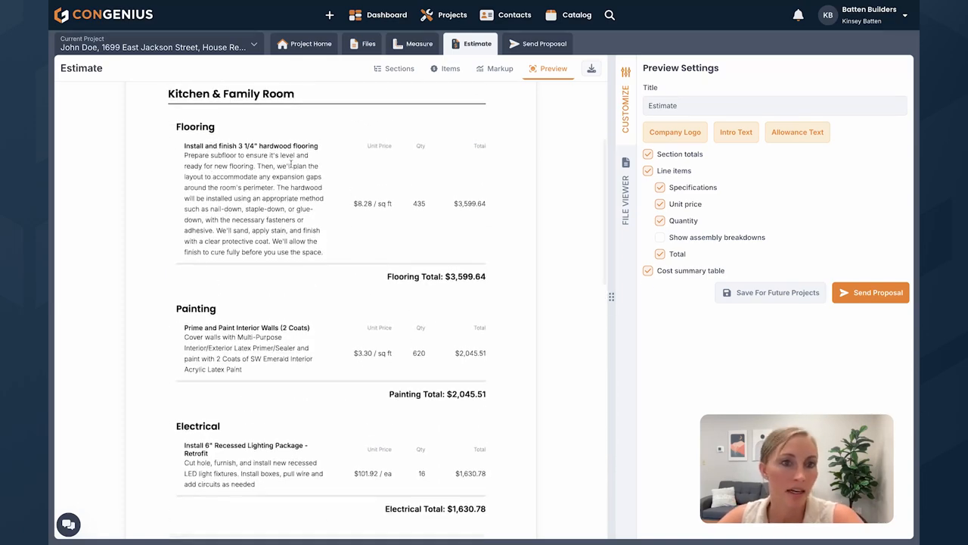
scroll("down", 3)
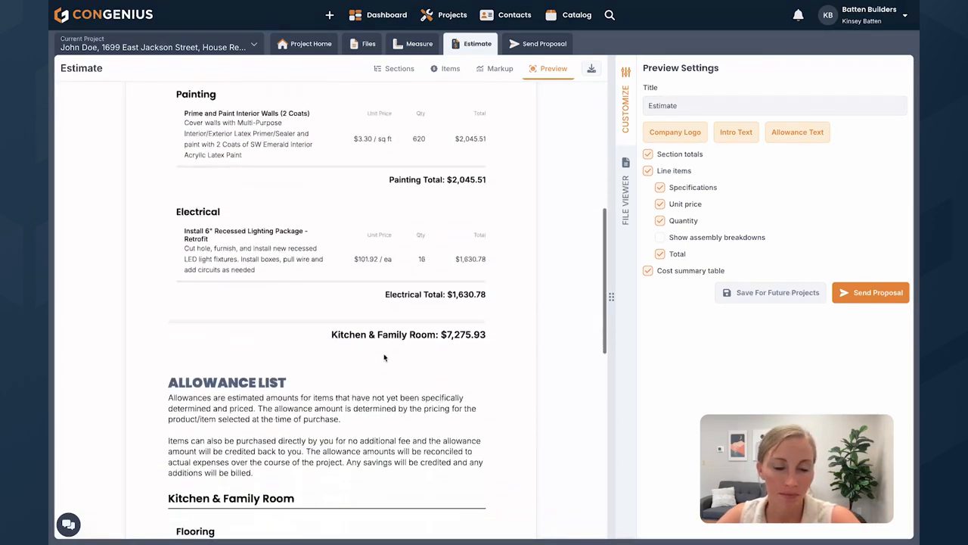
scroll("down", 3)
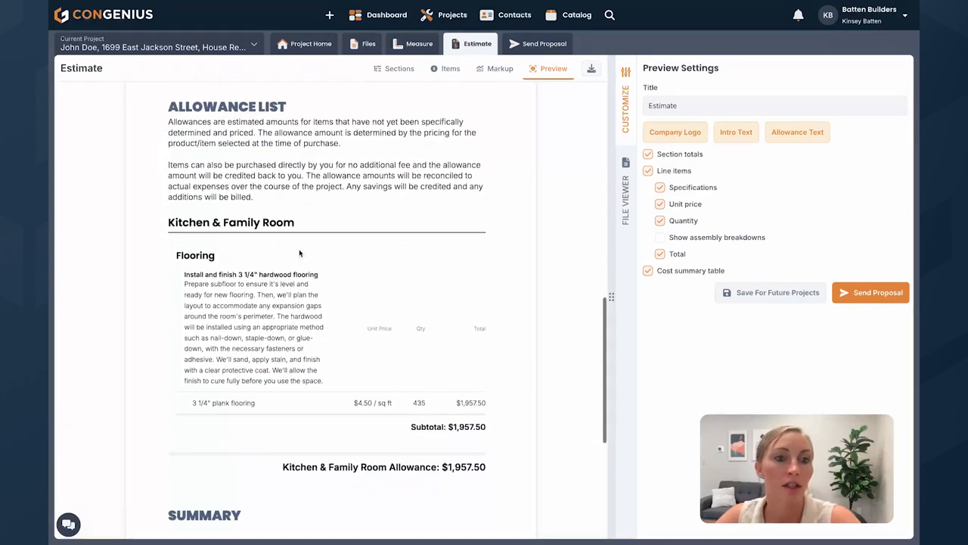
mouse_move(399, 378)
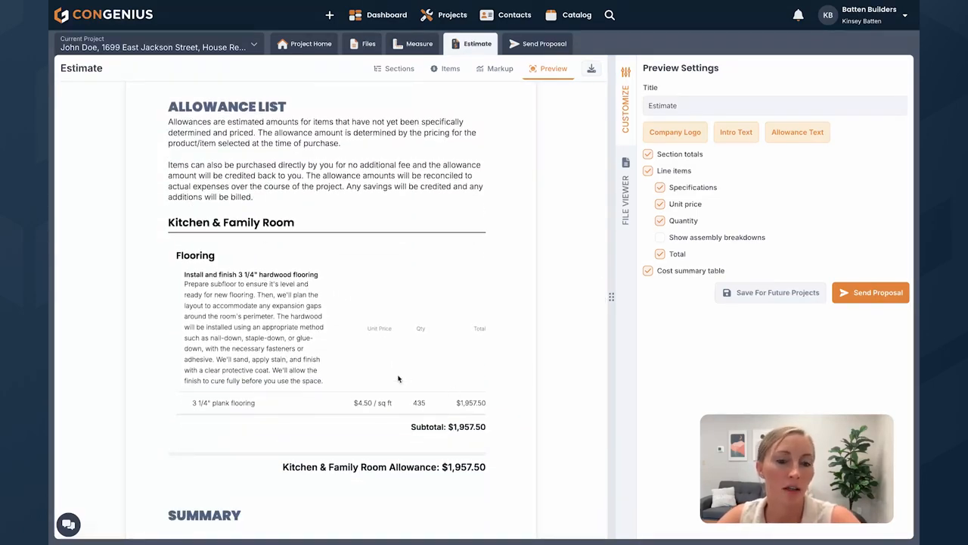
scroll("down", 3)
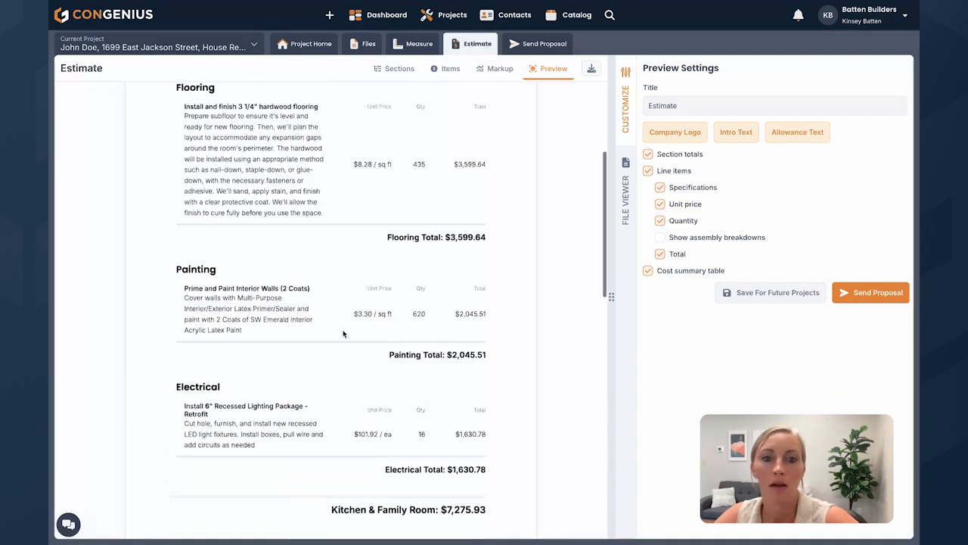
Turn off Unit price, Quantity and Total for line items, leaving descriptions with section totals
left_click(660, 204)
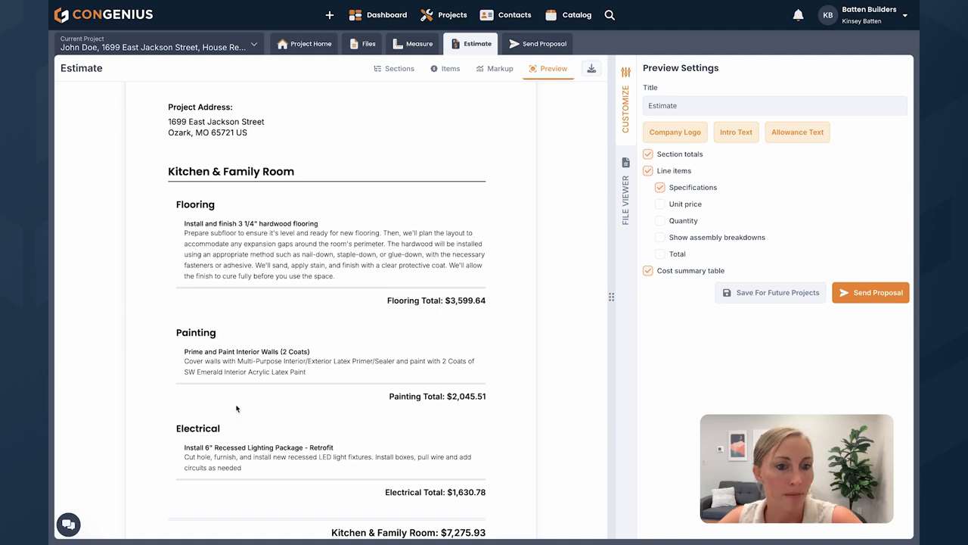
scroll("down", 3)
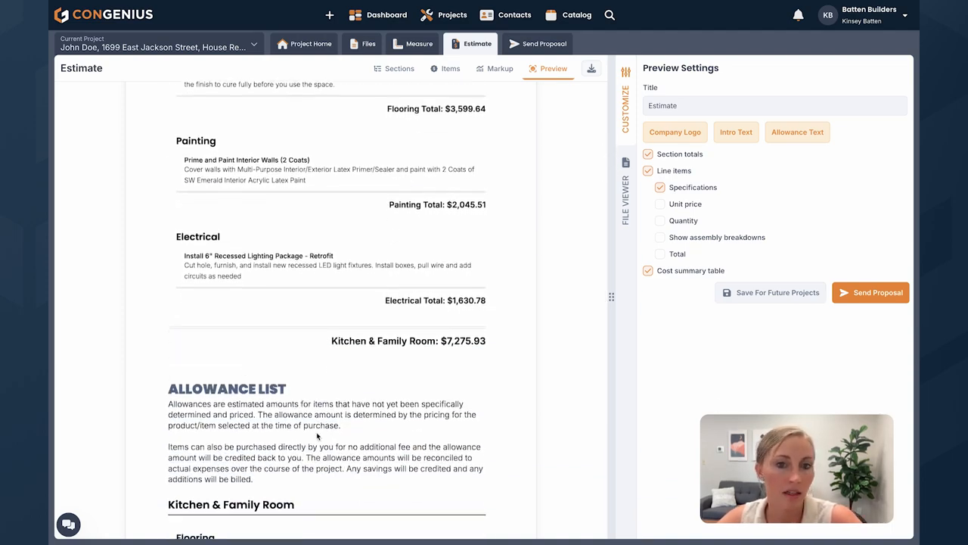